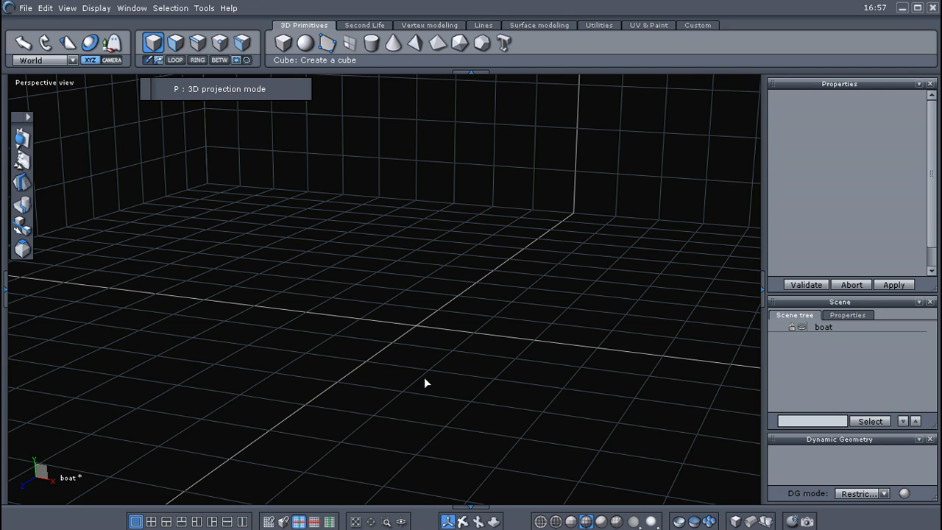
mouse_move(422, 381)
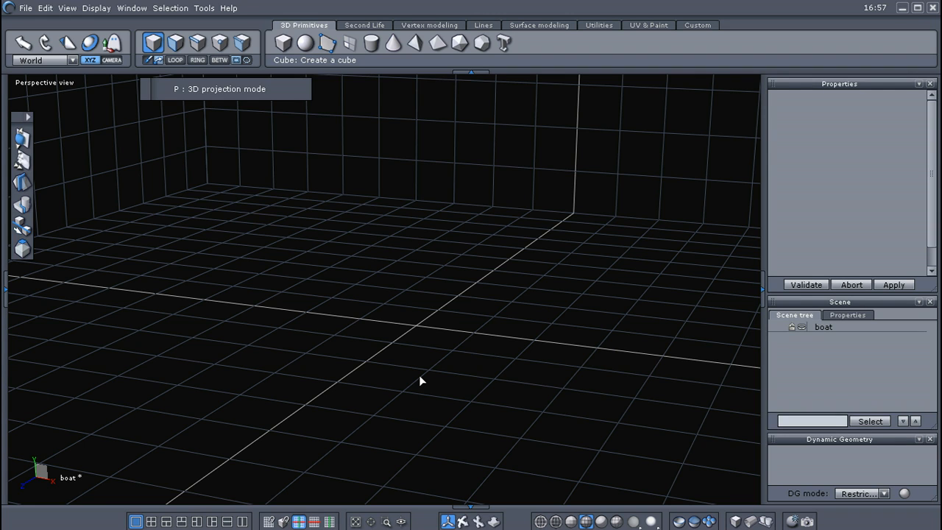
mouse_move(426, 381)
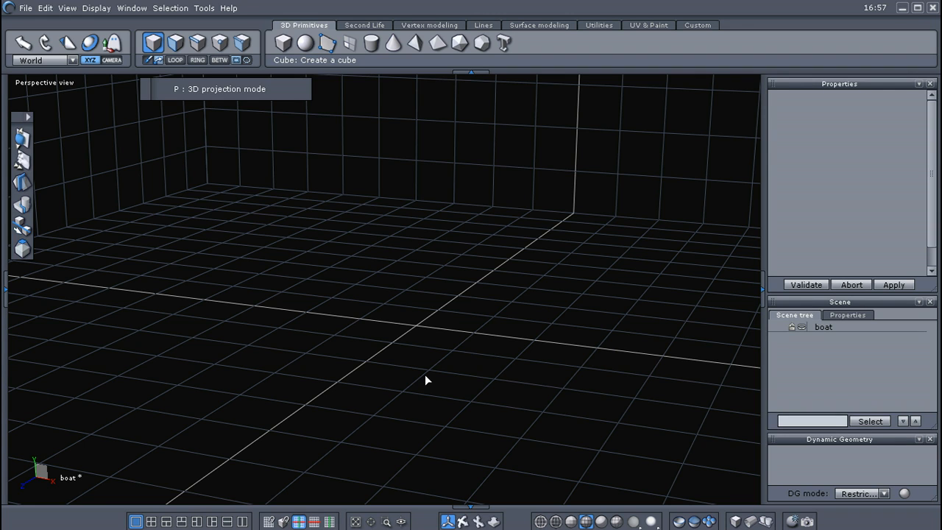
Step: Place a cube primitive at the grid origin of the empty boat scene
left_click_drag(426, 380, 429, 305)
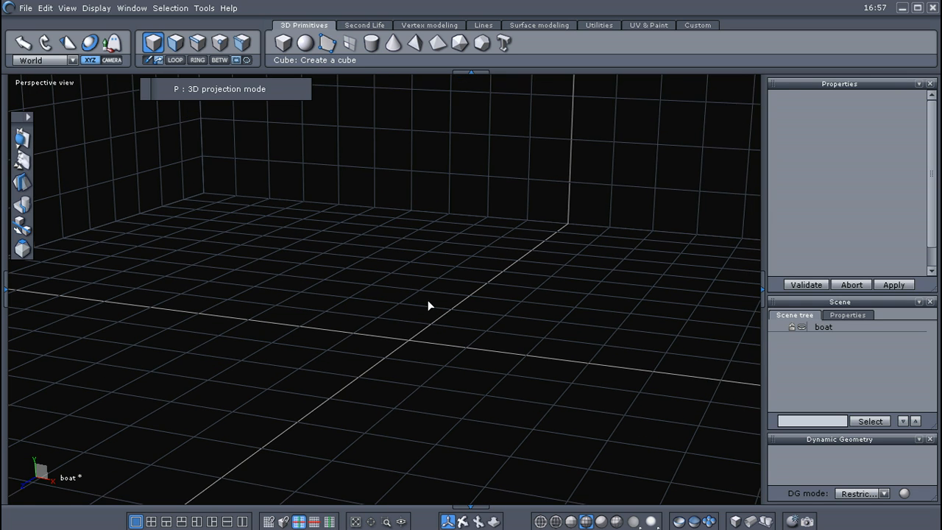
left_click_drag(430, 305, 434, 317)
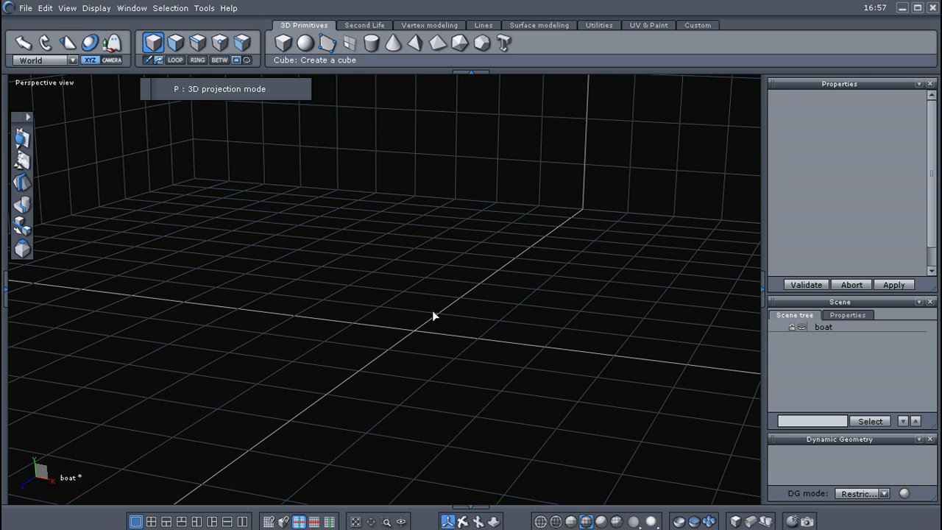
mouse_move(494, 355)
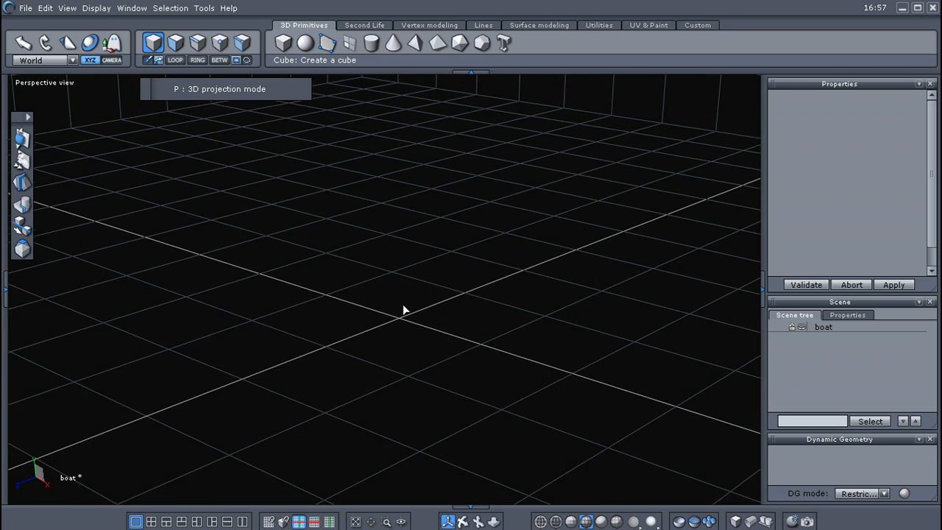
left_click_drag(404, 309, 384, 336)
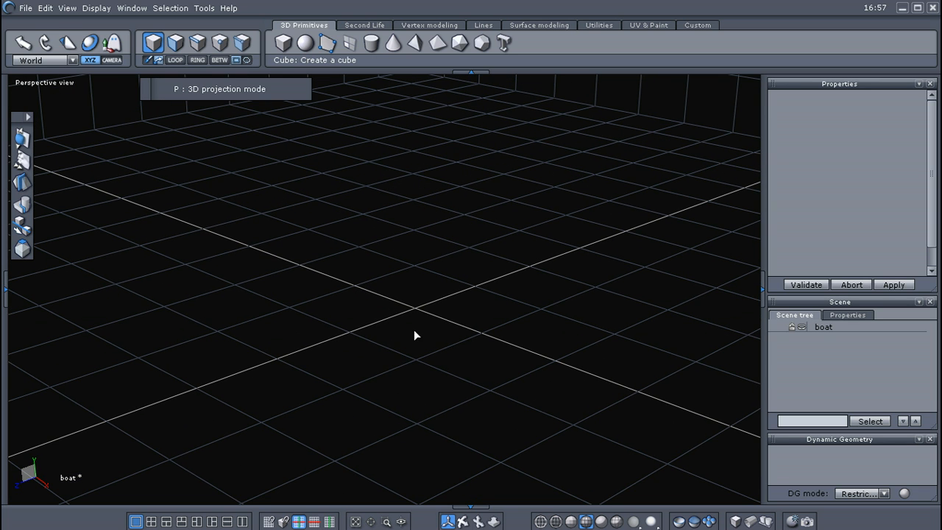
mouse_move(412, 328)
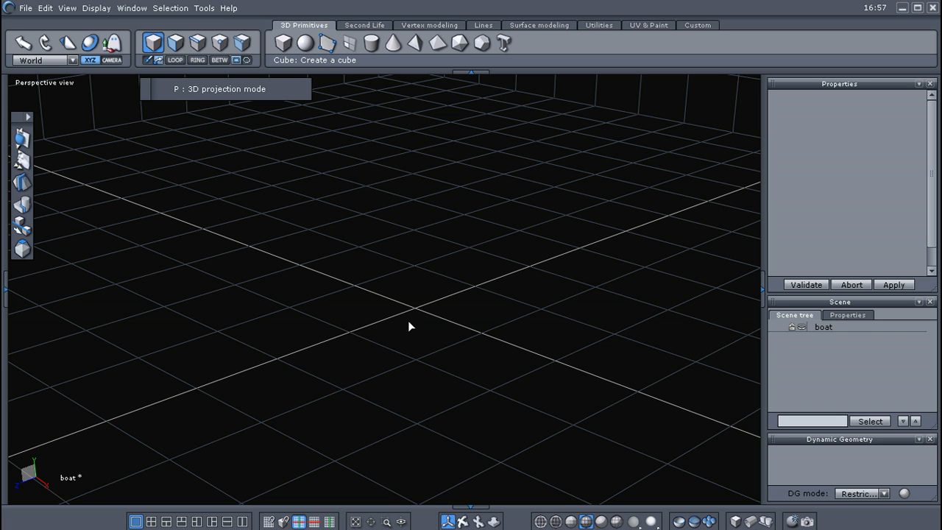
mouse_move(403, 306)
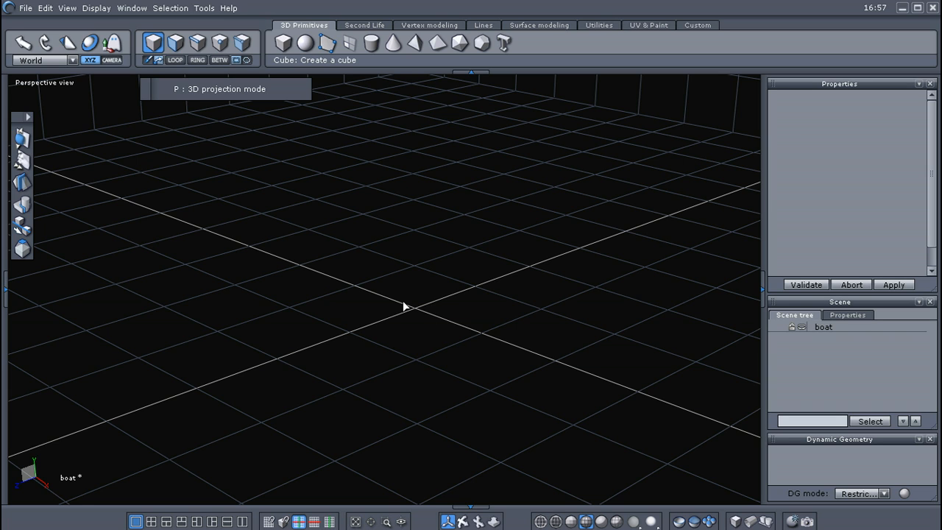
mouse_move(391, 316)
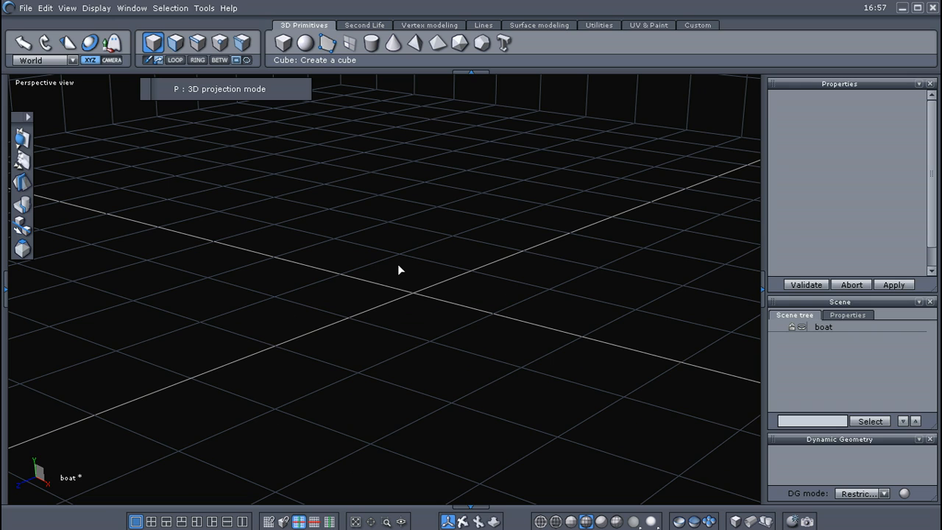
mouse_move(400, 262)
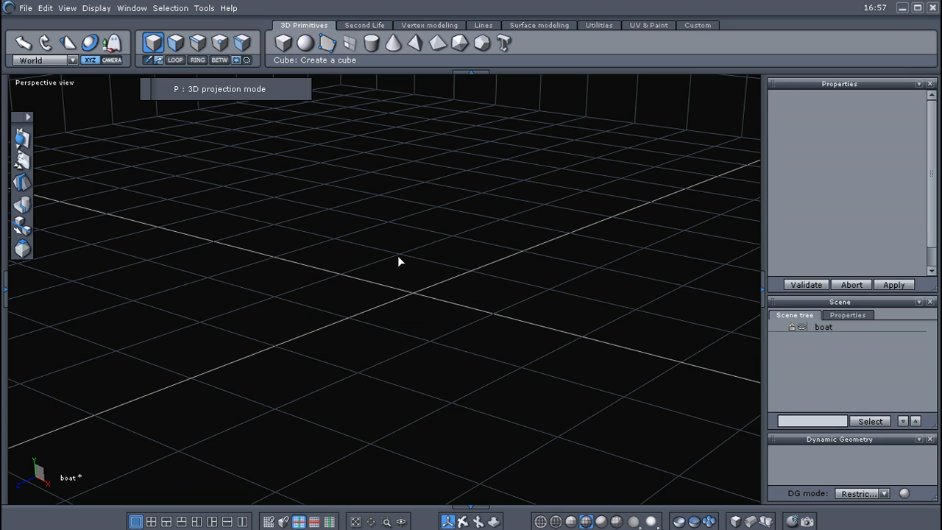
mouse_move(395, 254)
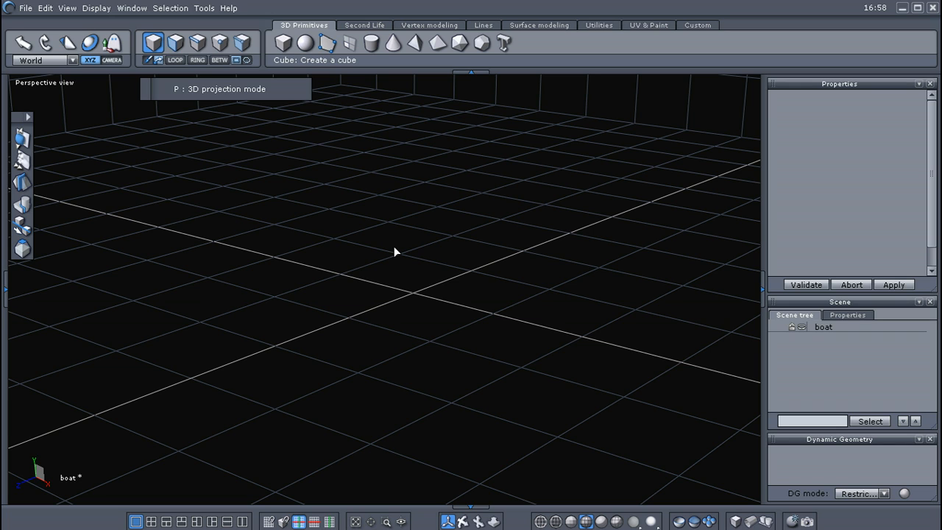
mouse_move(335, 225)
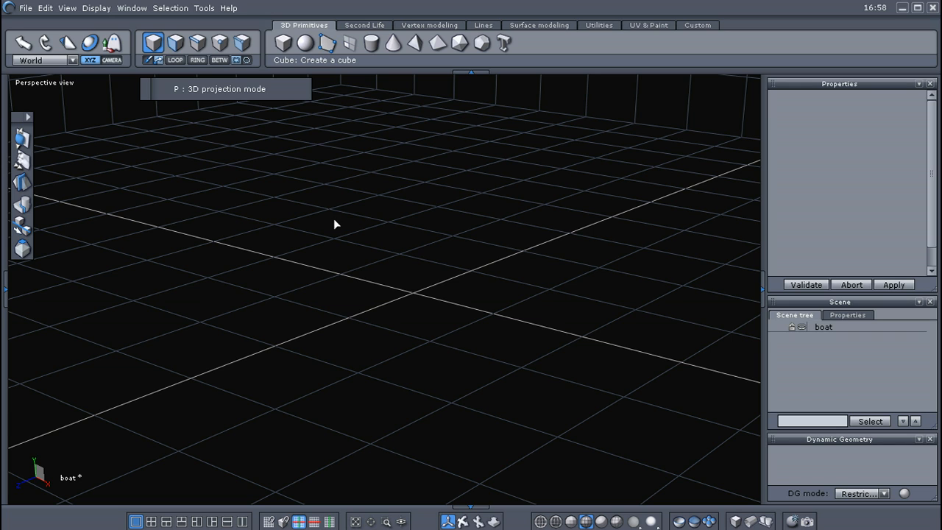
mouse_move(309, 192)
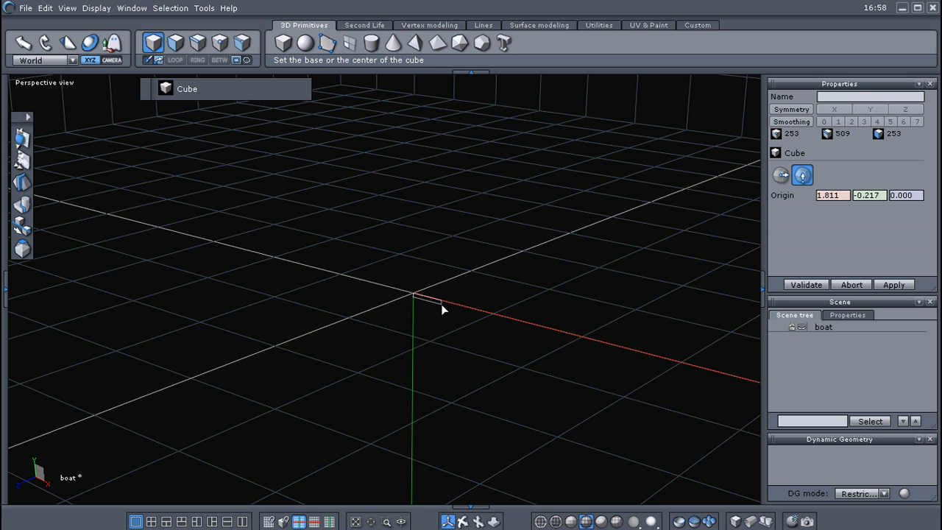
left_click(416, 296)
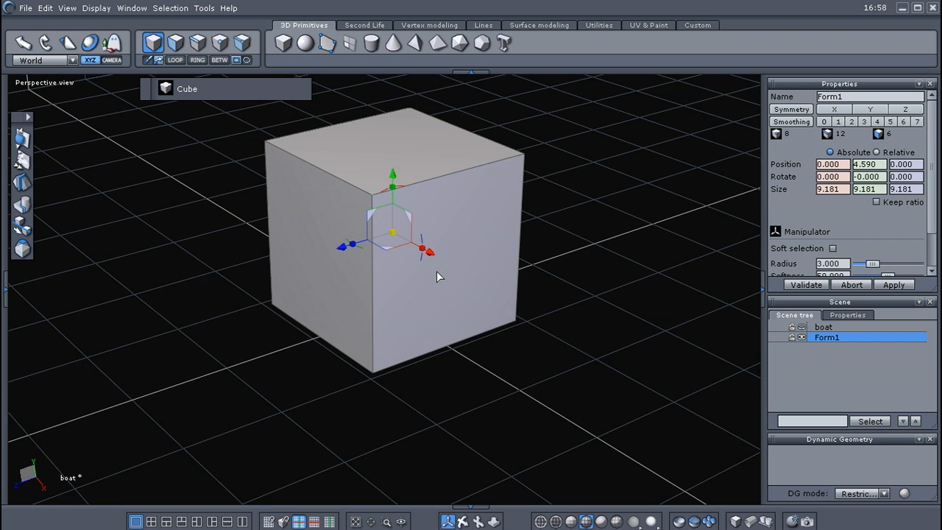
left_click_drag(437, 276, 552, 280)
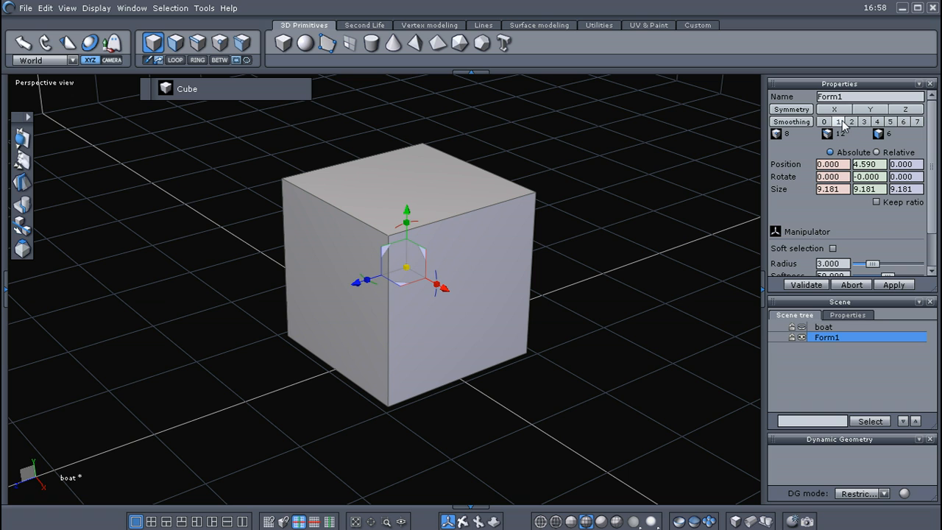
Step: Preview the cube at smoothing level 1, then undo the last tessellation with Ctrl+Z
left_click(837, 121)
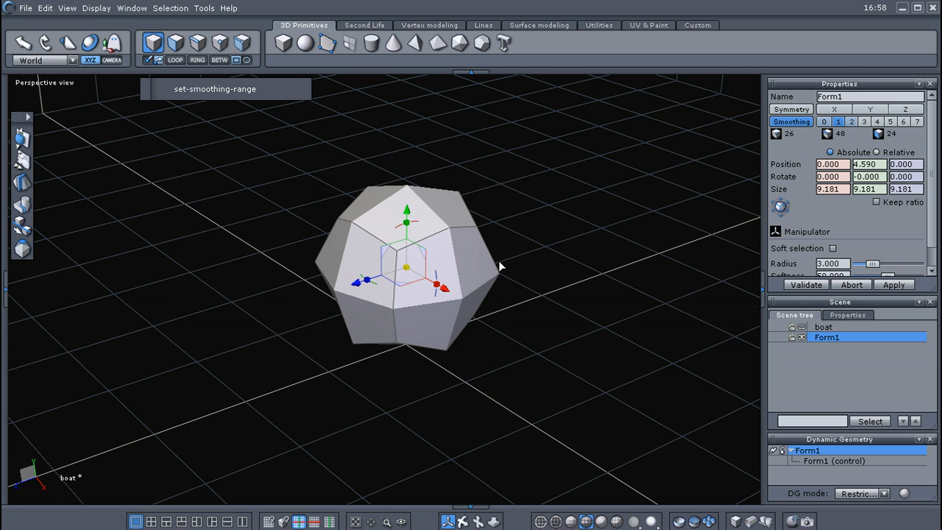
left_click_drag(500, 267, 230, 196)
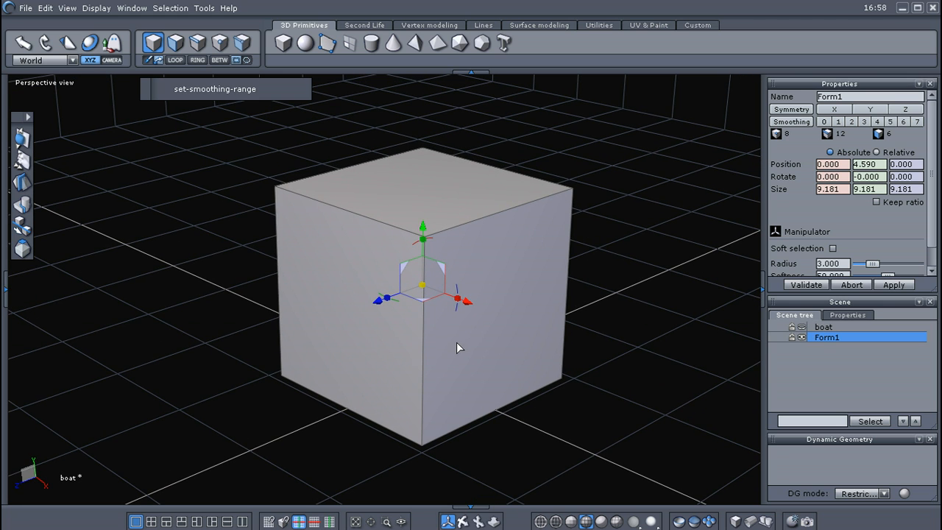
mouse_move(372, 312)
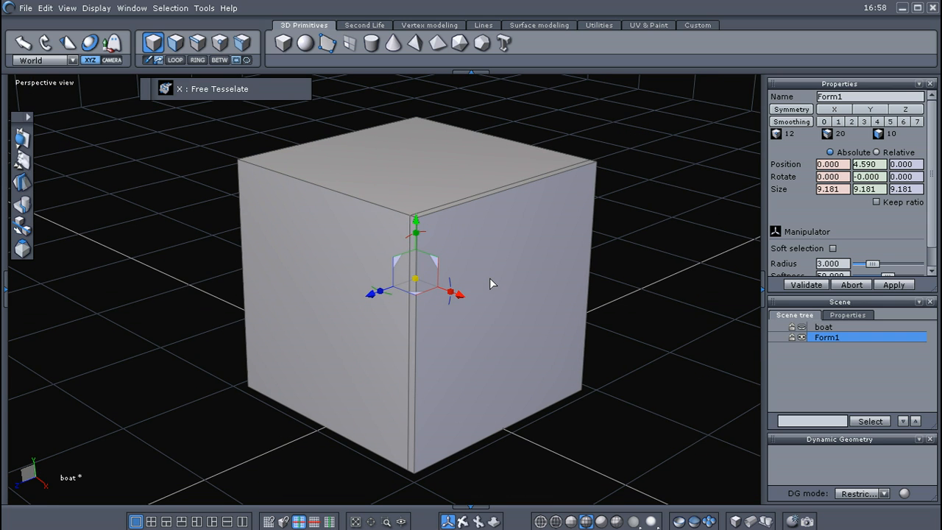
key("ctrl+z")
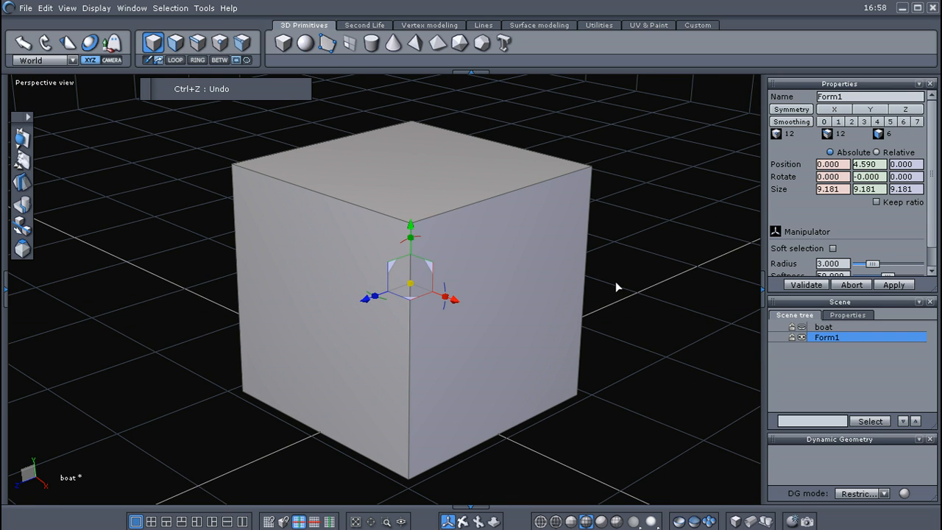
mouse_move(486, 317)
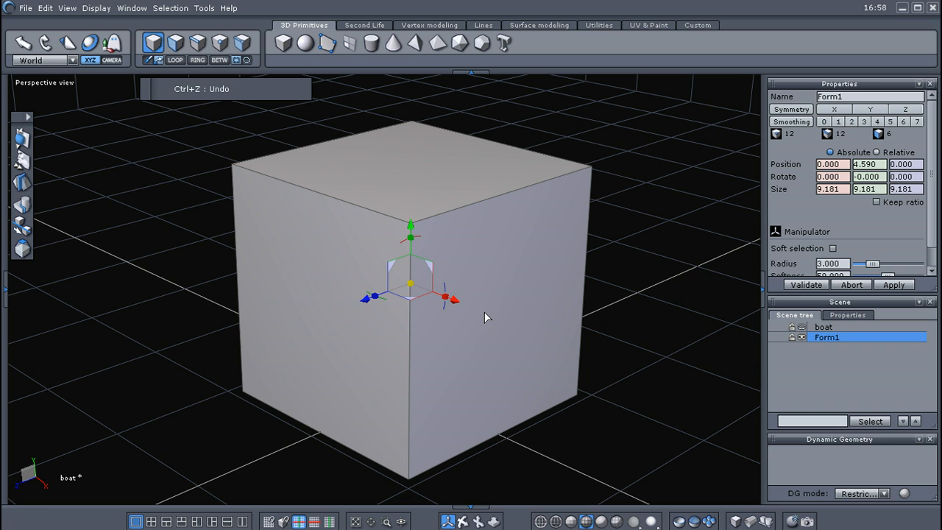
Step: Insert two Free Tesselate cuts just beside the cube's front vertical and top edges
right_click(485, 317)
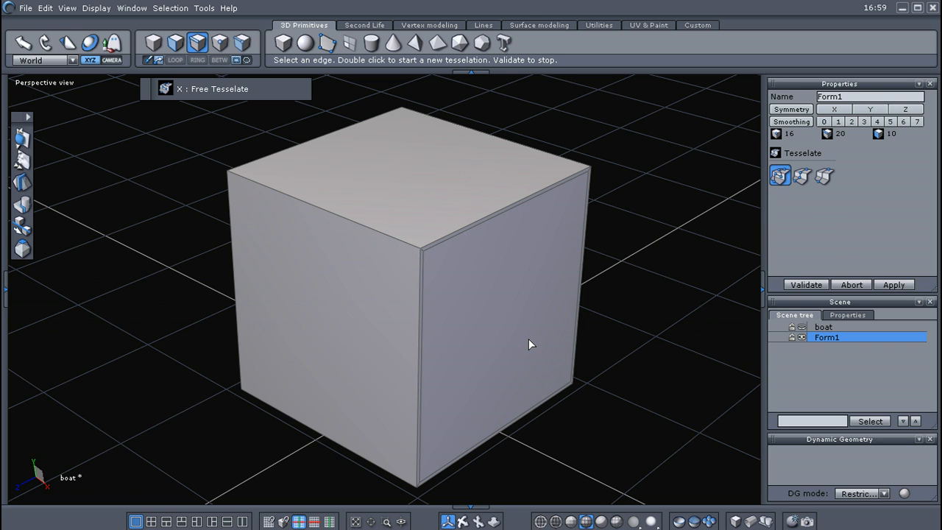
mouse_move(823, 175)
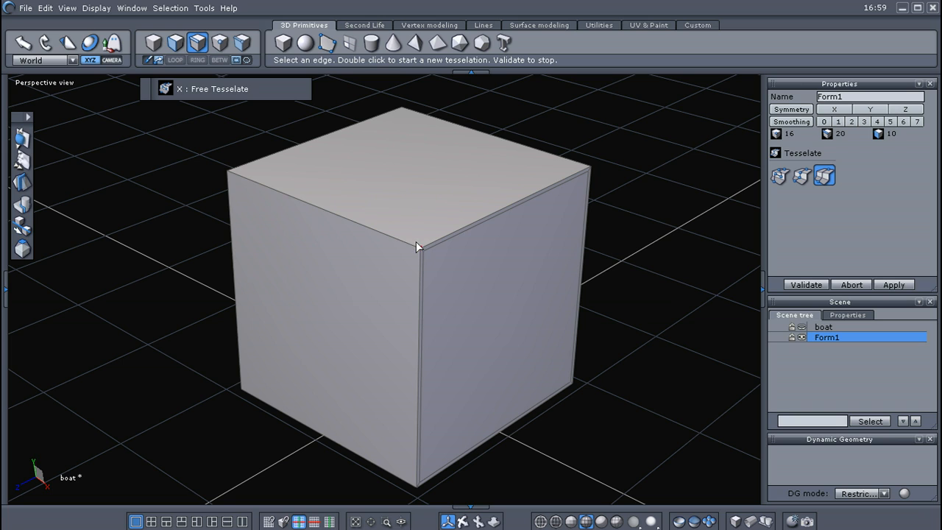
left_click(415, 249)
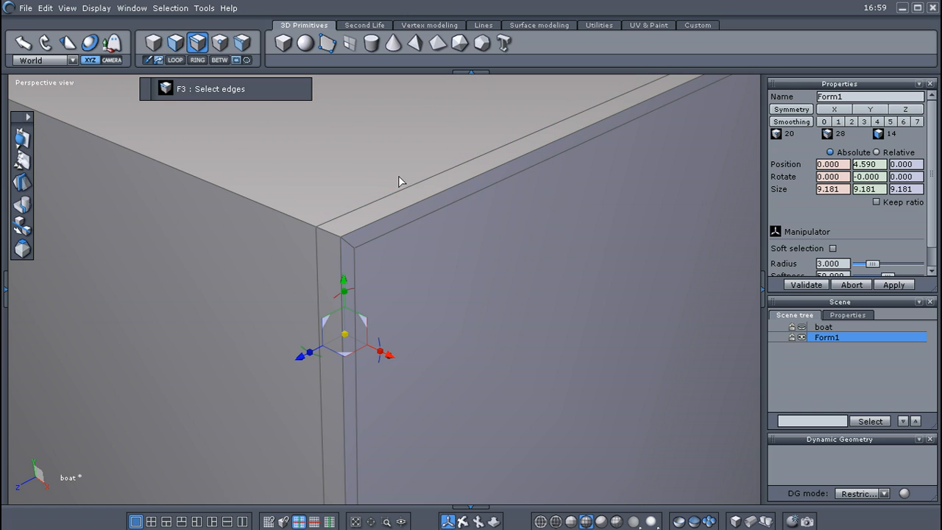
left_click(381, 198)
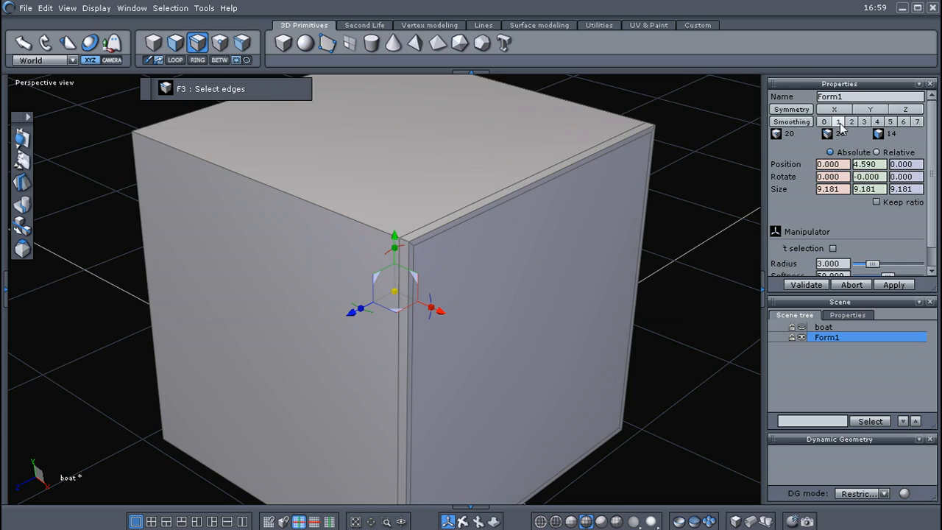
Step: Preview the cut cube at smoothing level 1, then remove the smoothing
left_click(838, 122)
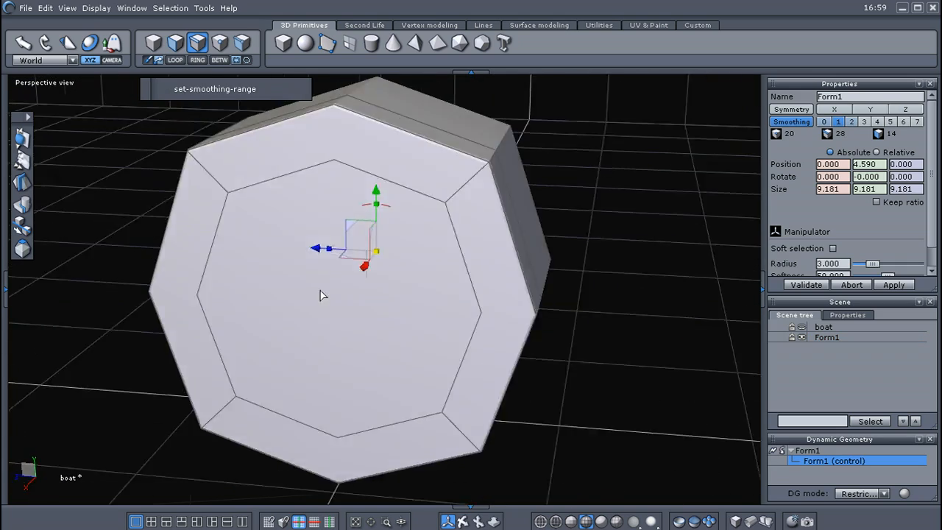
left_click_drag(320, 294, 688, 283)
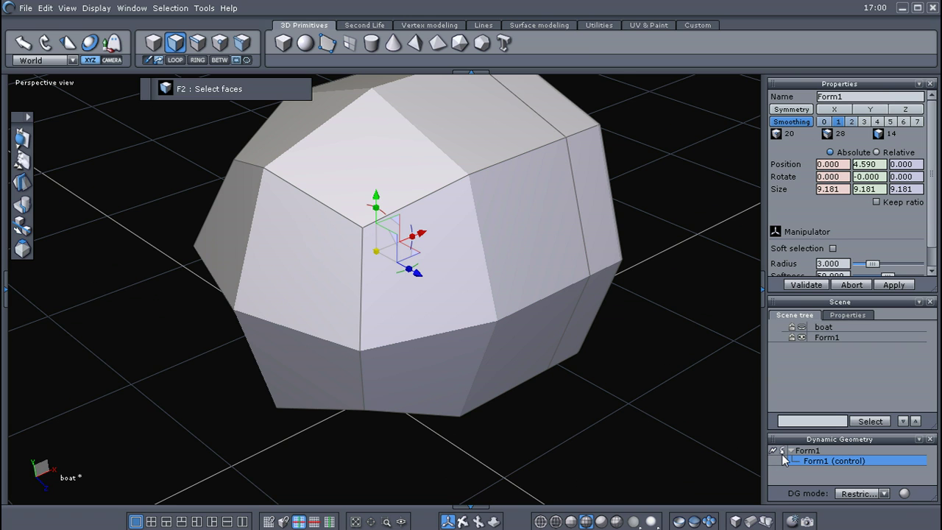
left_click(823, 122)
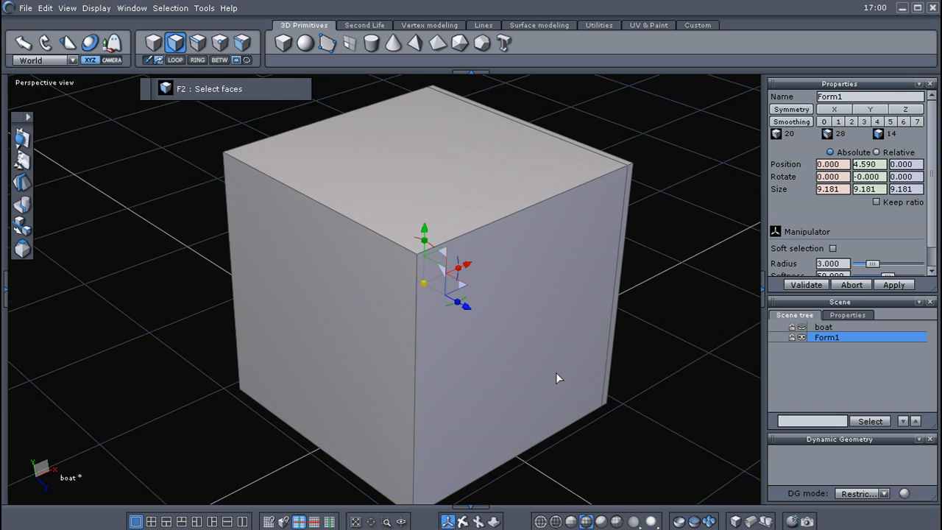
Step: Select a full edge loop in edge mode and reapply smoothing level 1
right_click(556, 378)
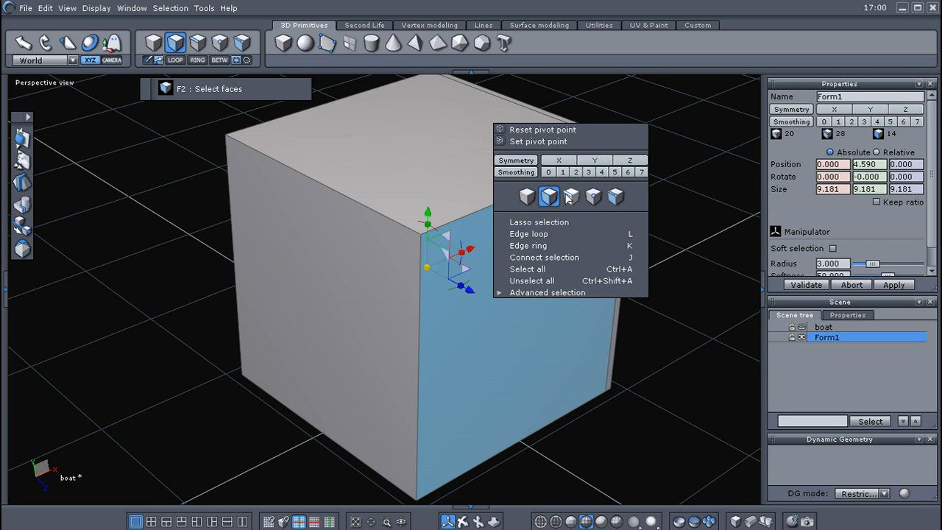
left_click(571, 196)
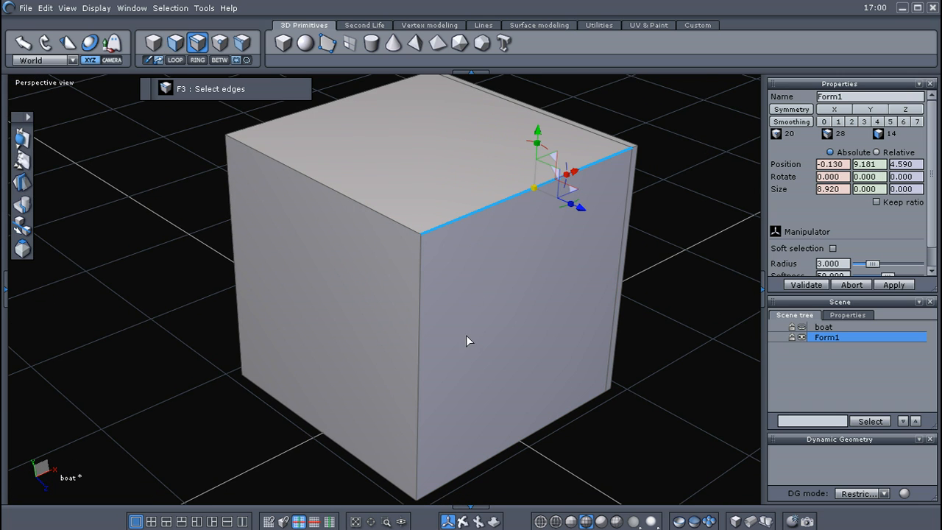
right_click(470, 340)
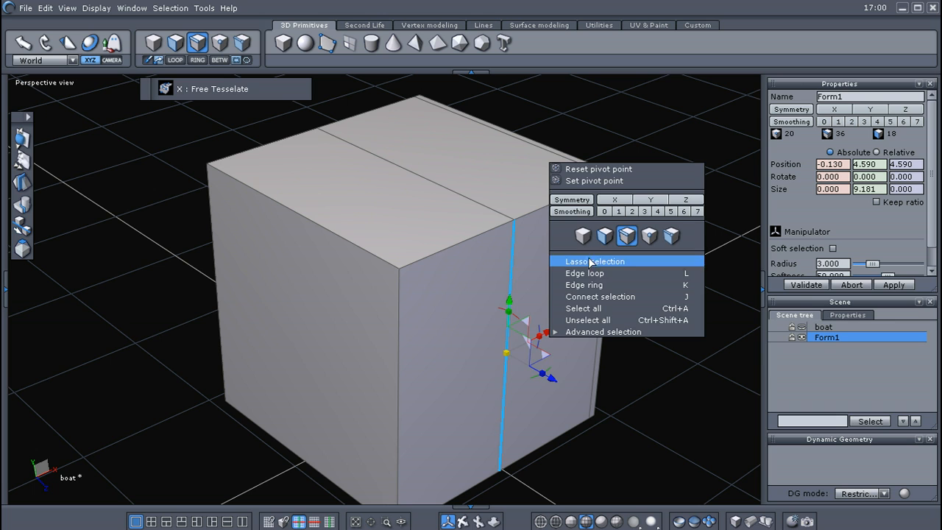
left_click(583, 273)
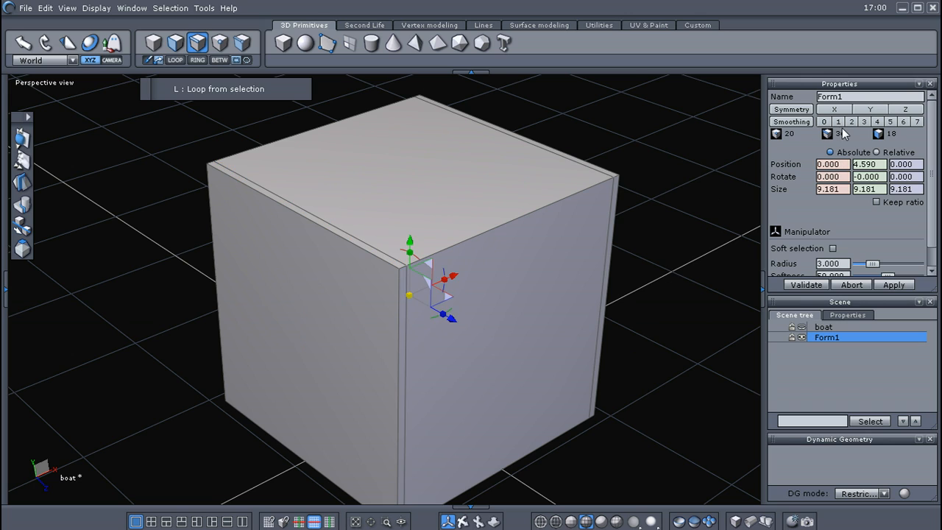
left_click(837, 121)
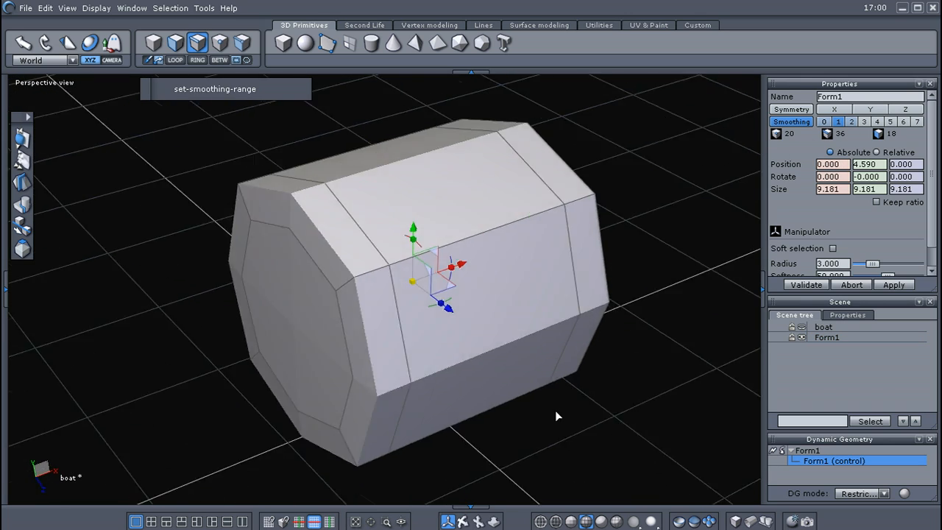
left_click_drag(556, 415, 351, 339)
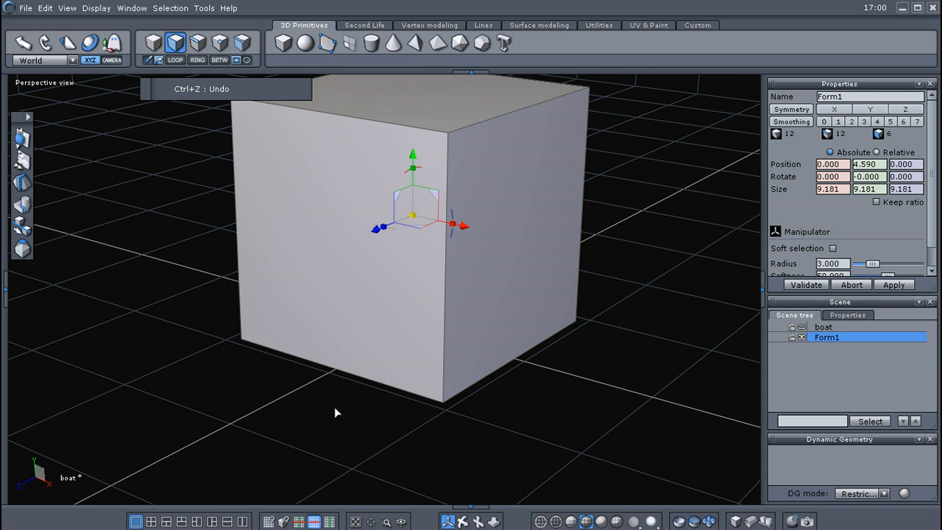
Step: Look down on the cube and select its top face in face mode (F2)
left_click_drag(337, 413, 360, 385)
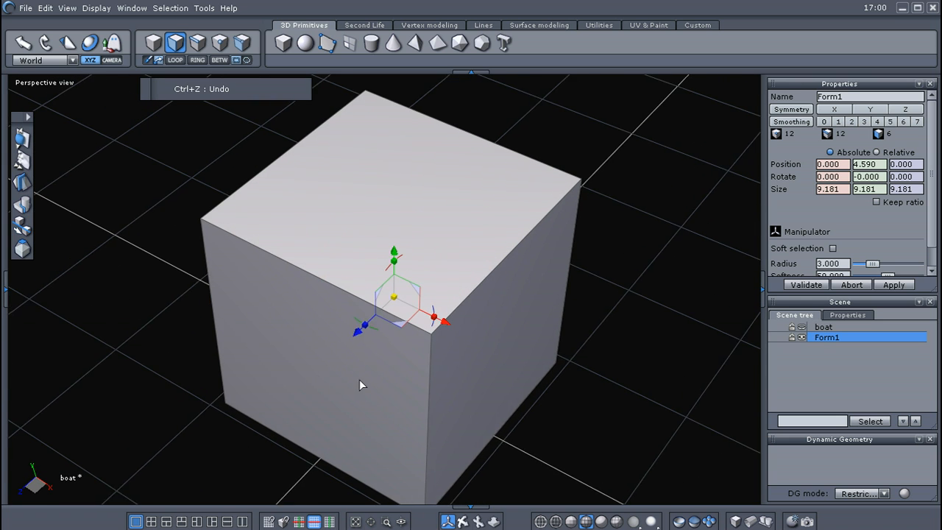
key("f2")
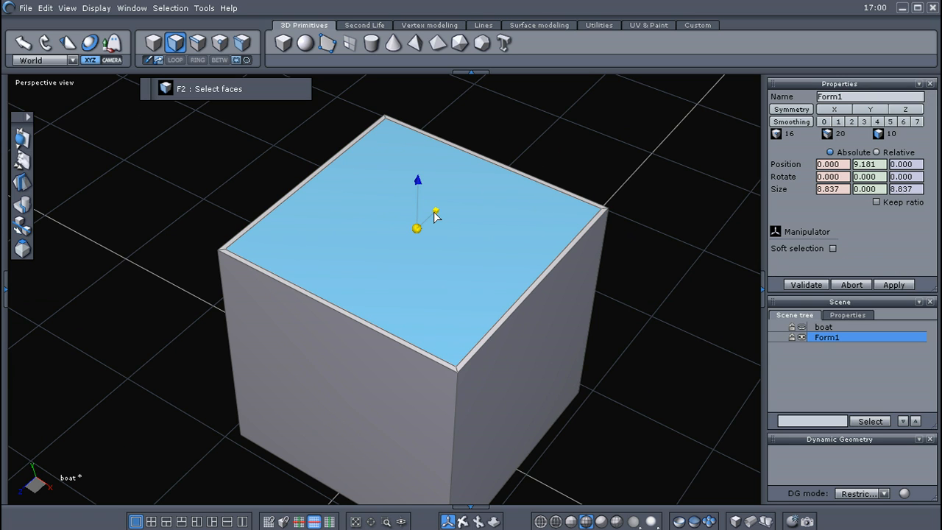
left_click(832, 248)
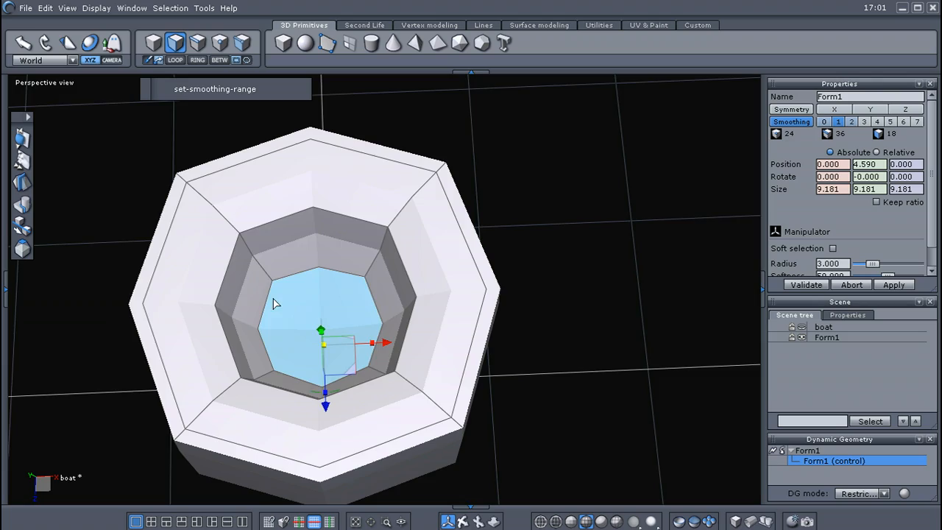
Step: Cut a new edge loop along the cup's top rim
left_click_drag(294, 303, 478, 189)
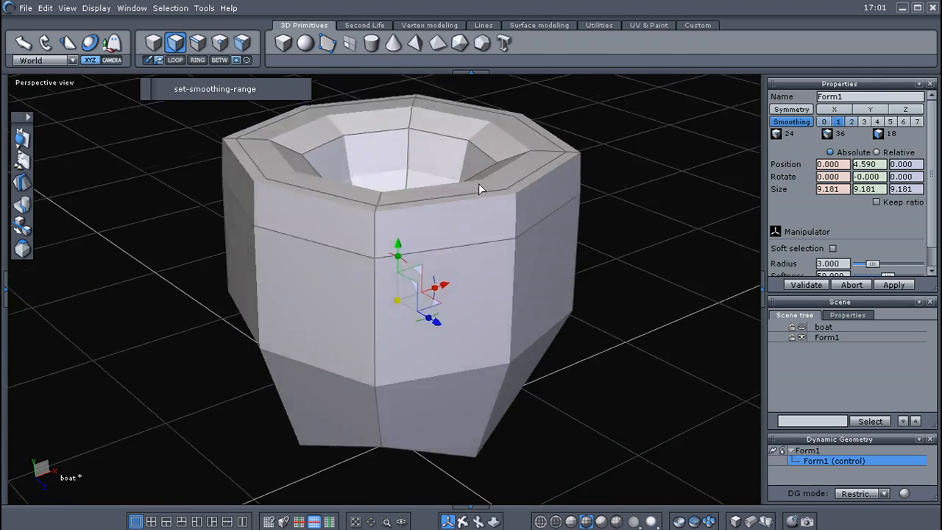
left_click_drag(478, 187, 309, 202)
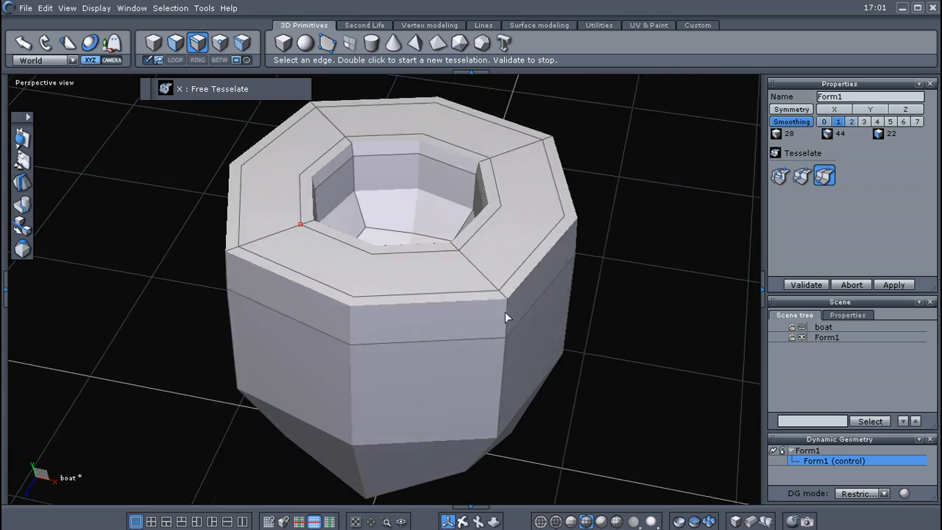
left_click_drag(506, 317, 581, 361)
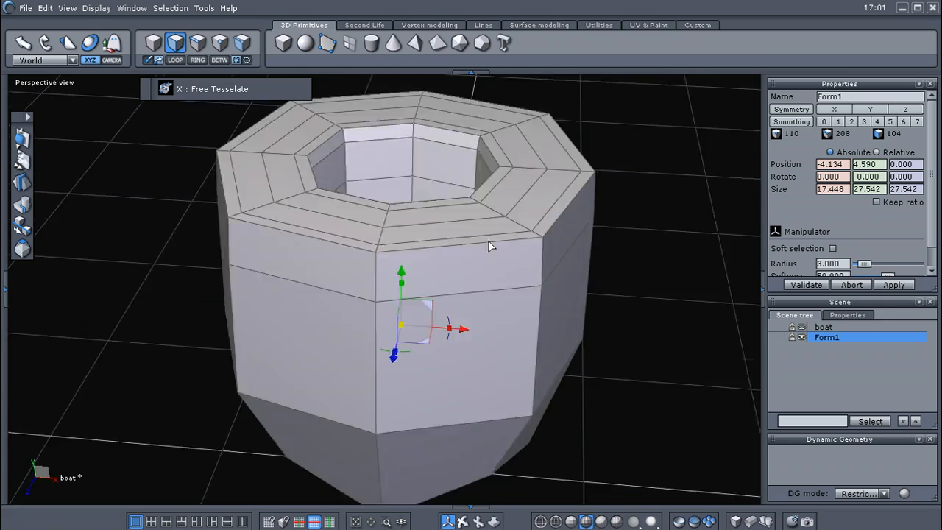
Step: Inspect the rim loops, then undo everything back to the plain cube
left_click_drag(492, 247, 588, 303)
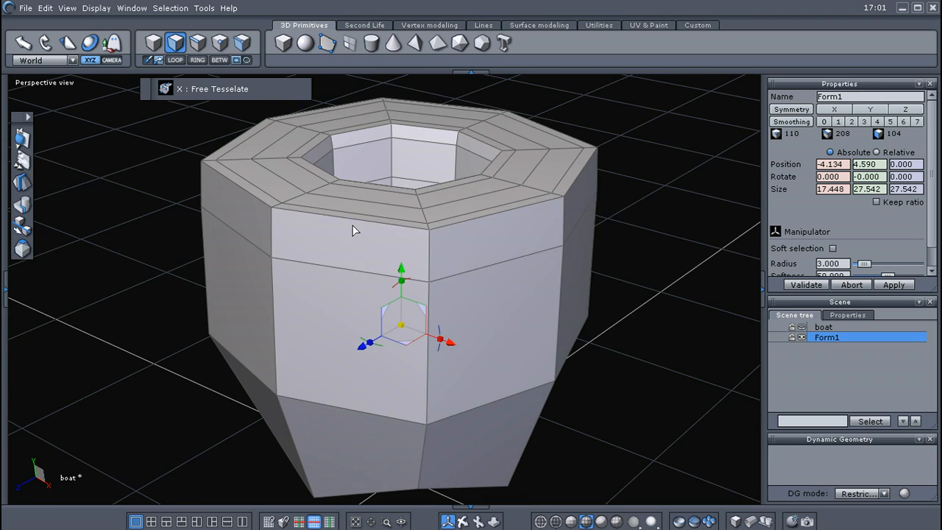
left_click_drag(353, 231, 302, 268)
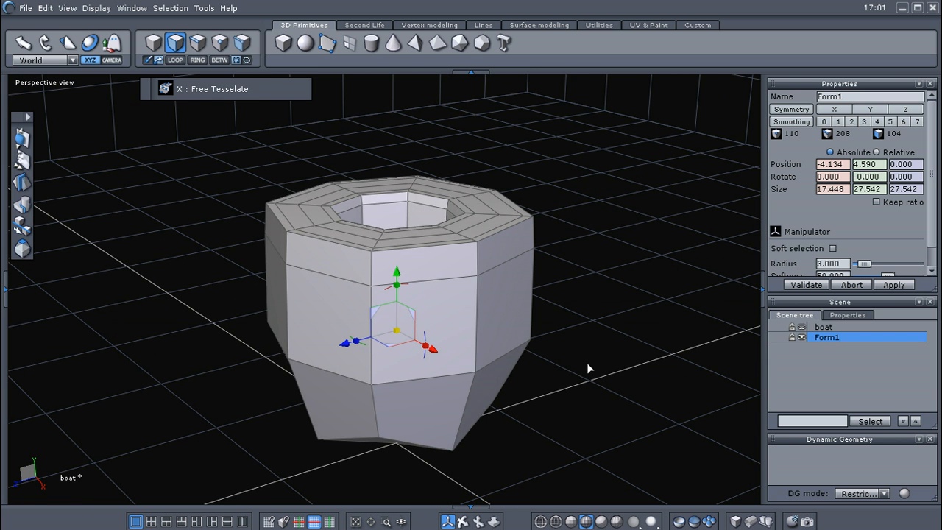
key("ctrl+z")
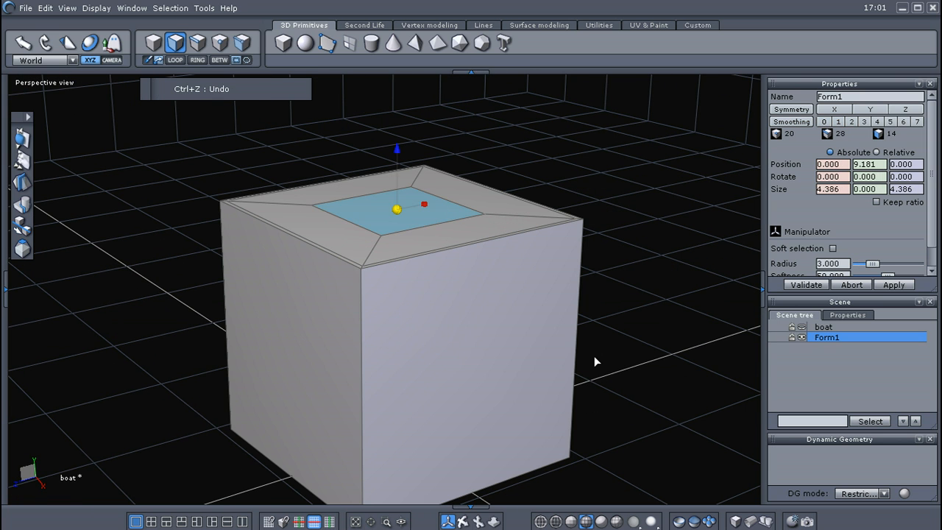
key("ctrl+z")
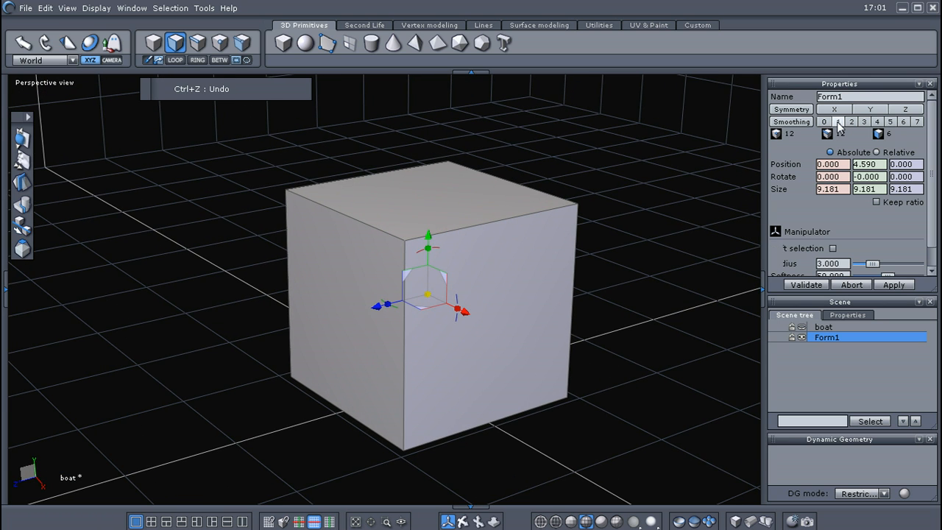
Step: Smooth the cube to level 1 and enable Display smoothing control shape in Dynamic Geometry
left_click(837, 121)
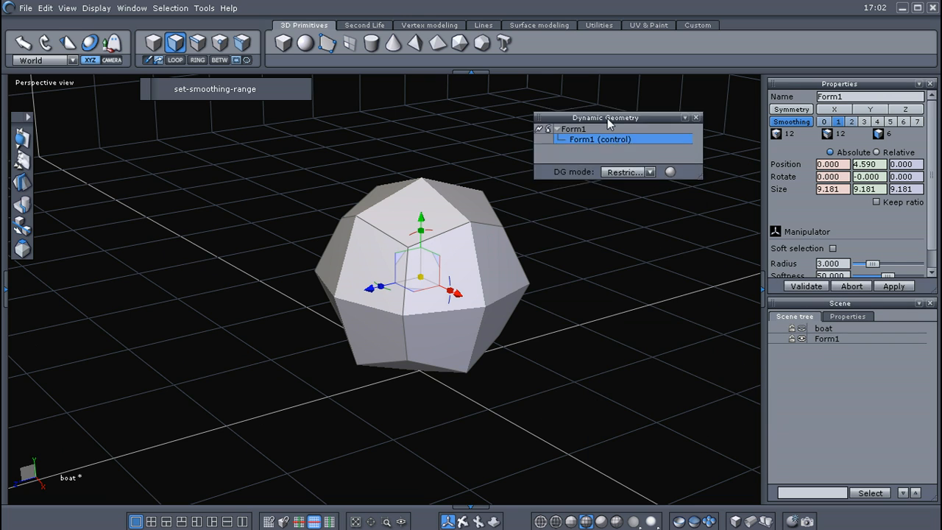
left_click_drag(605, 117, 598, 125)
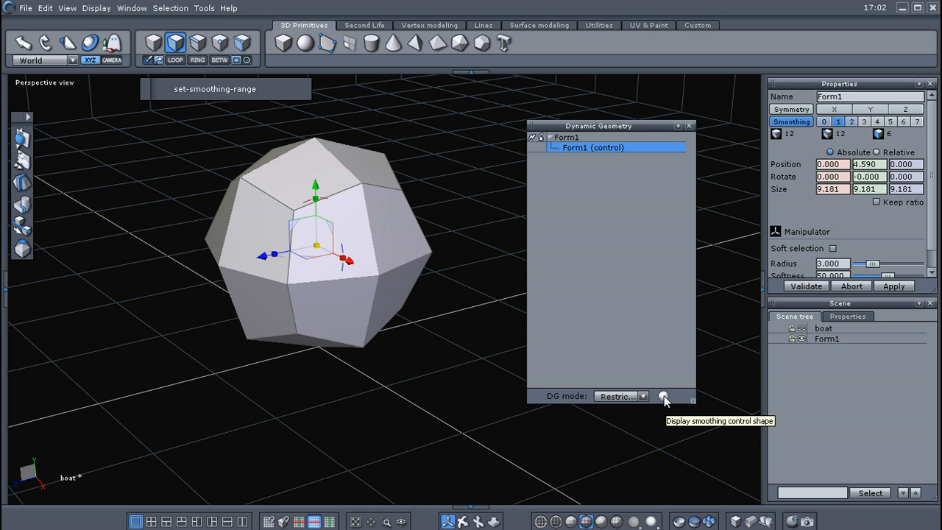
mouse_move(565, 401)
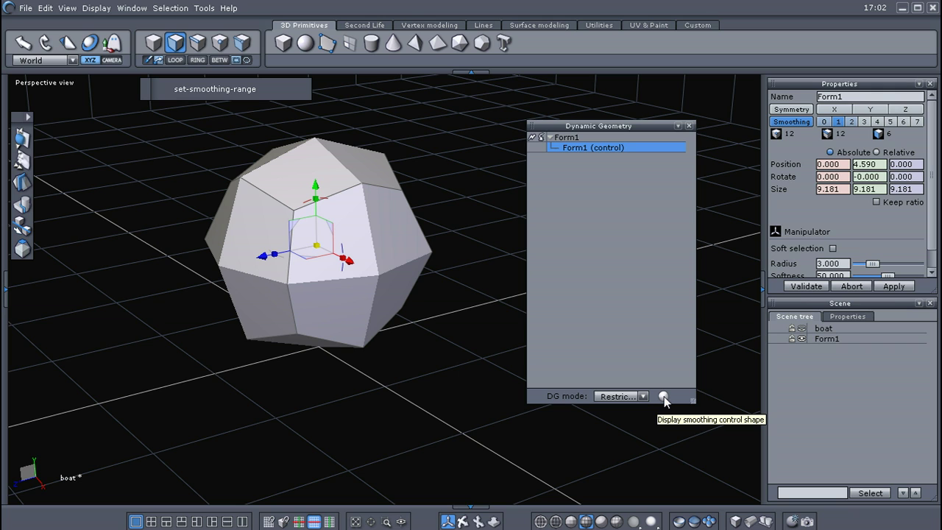
left_click(662, 396)
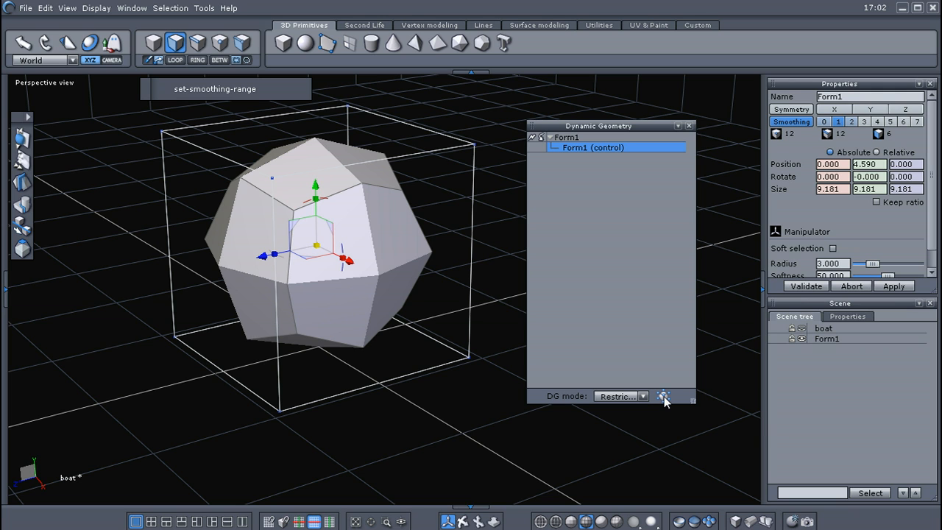
mouse_move(503, 383)
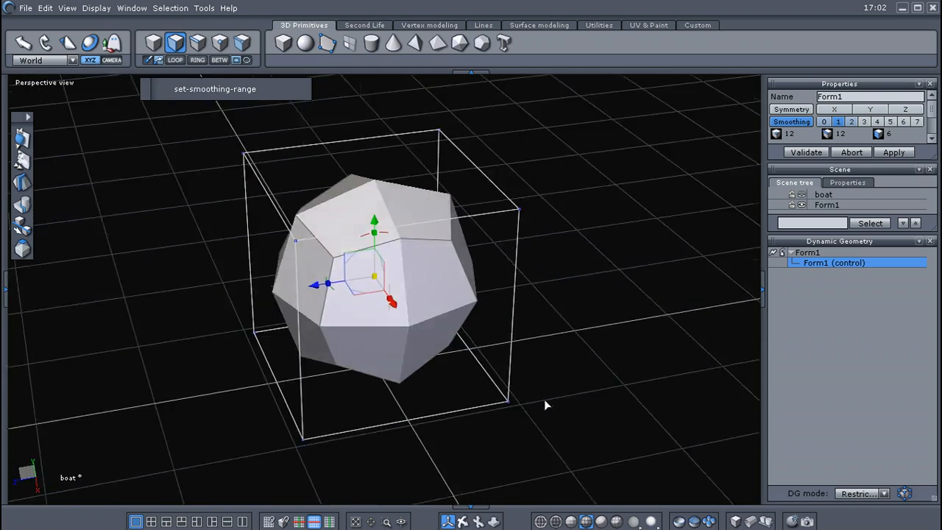
Step: Switch to edge selection and insert an edge loop around the smoothed cube
left_click_drag(545, 404, 579, 371)
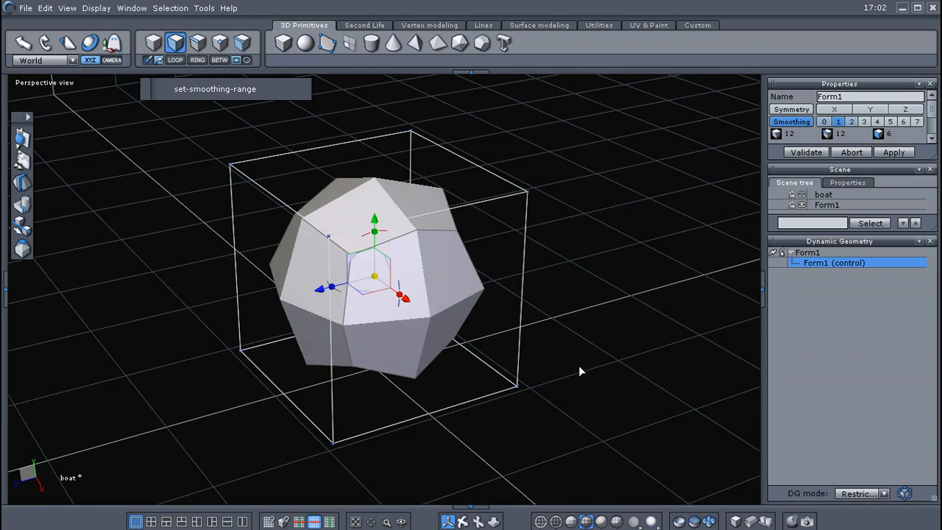
left_click_drag(581, 371, 545, 332)
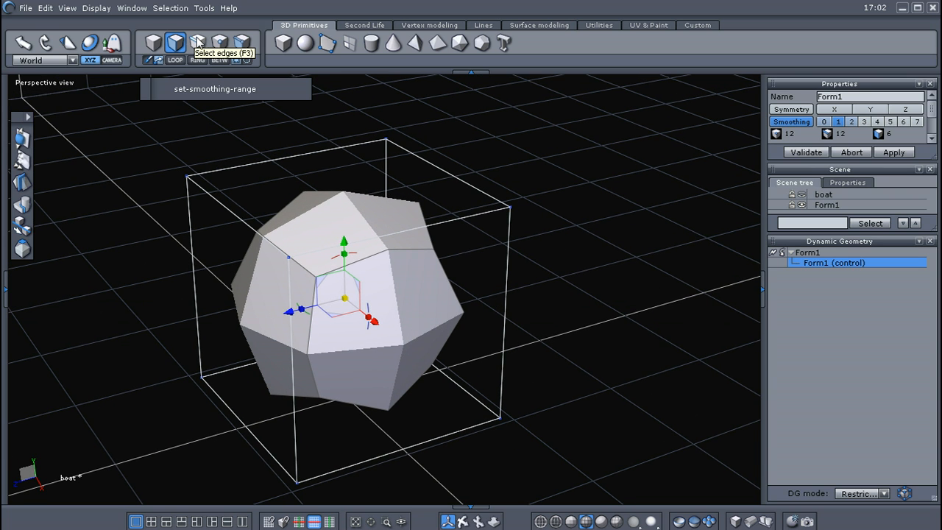
left_click(197, 43)
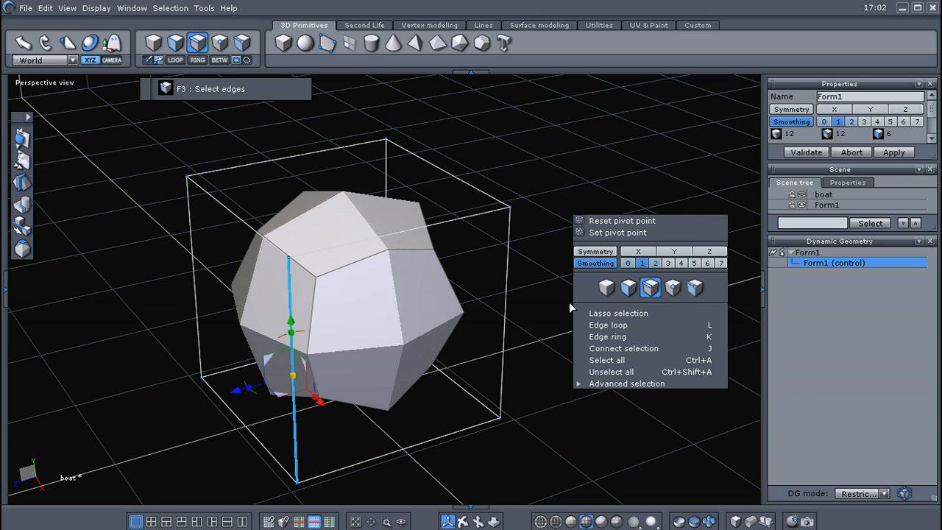
left_click(606, 324)
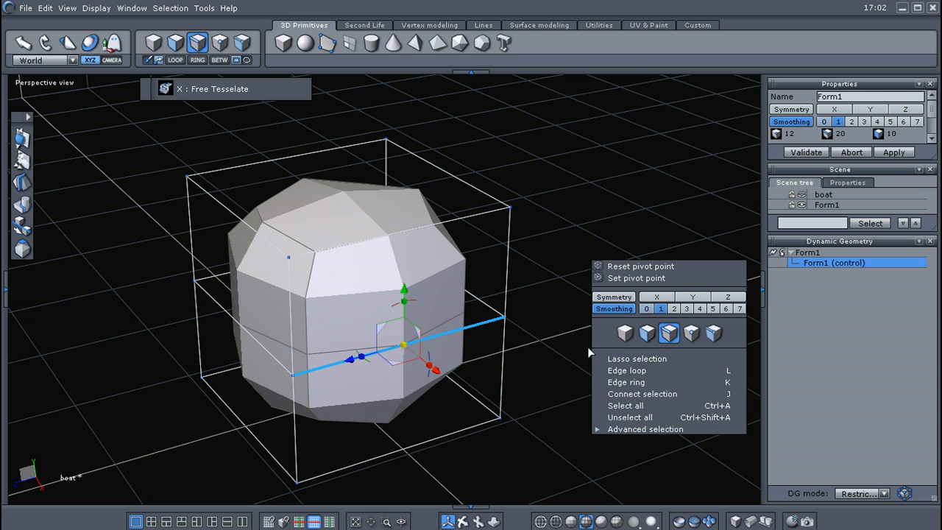
left_click(626, 370)
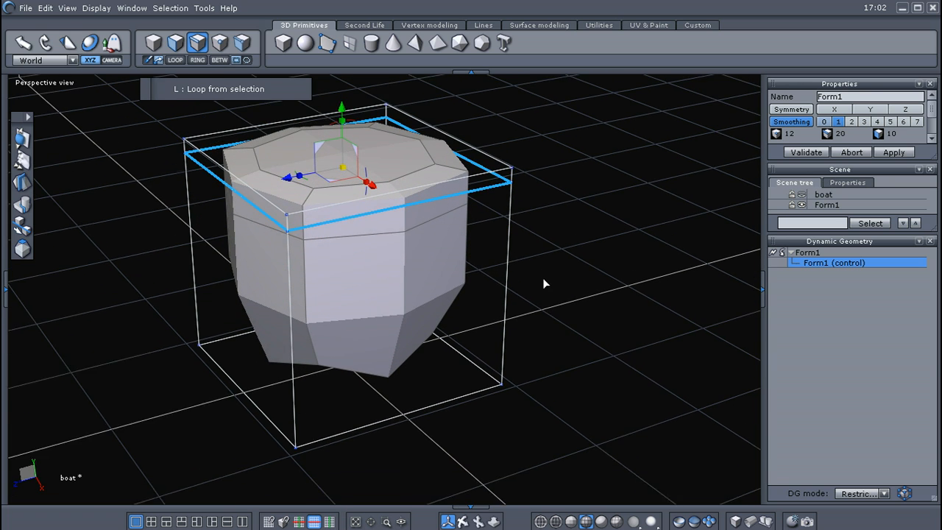
Step: Select the middle edge loop and cut another loop near the top edge
right_click(574, 300)
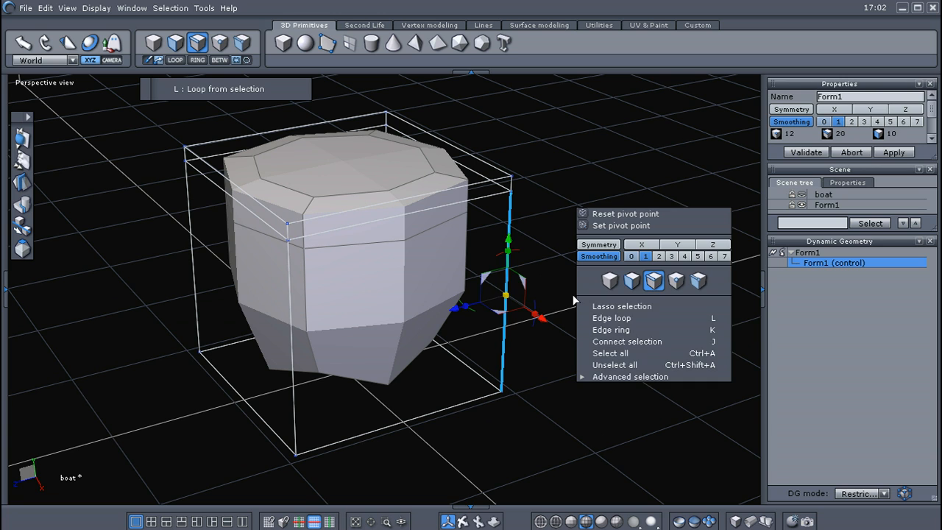
mouse_move(610, 317)
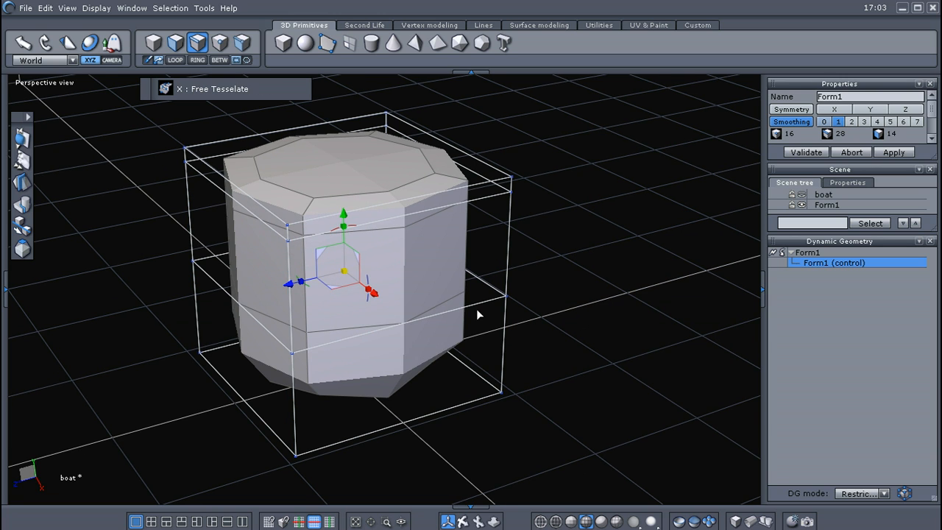
right_click(477, 315)
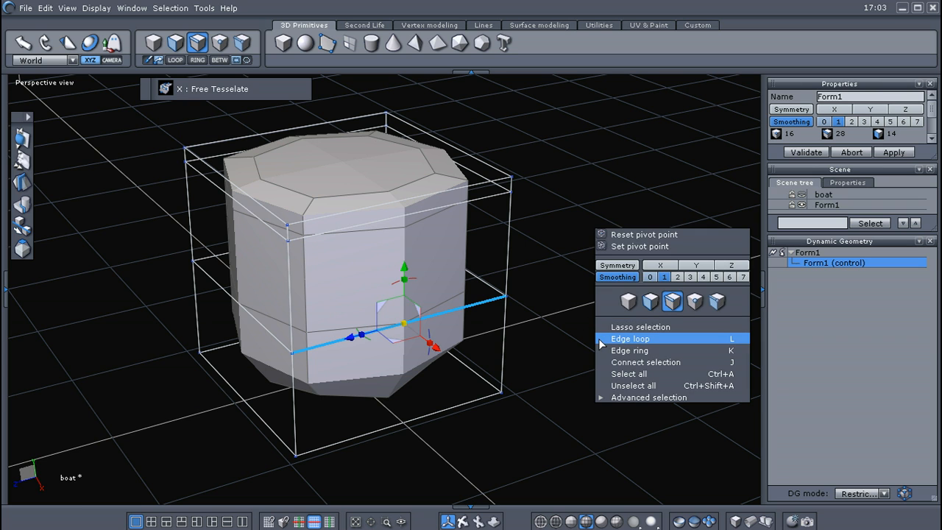
left_click(630, 339)
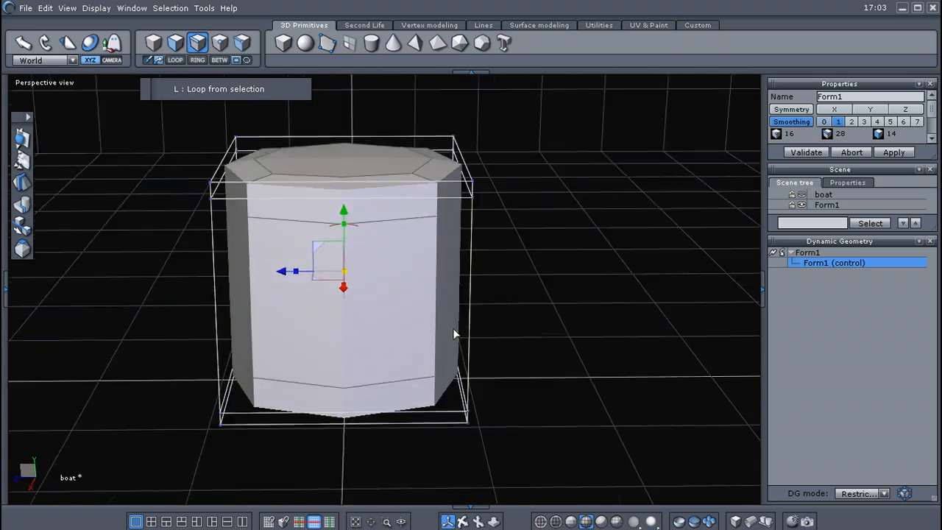
left_click_drag(452, 331, 445, 292)
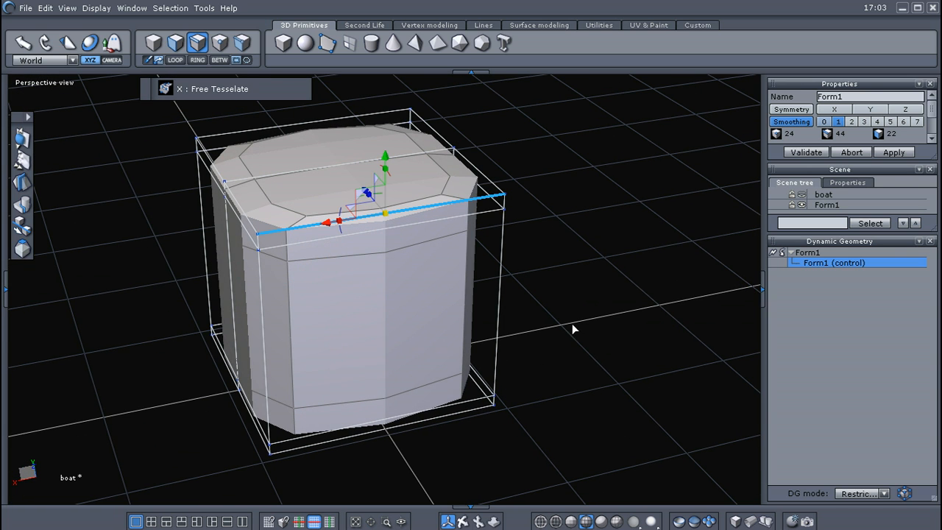
right_click(574, 329)
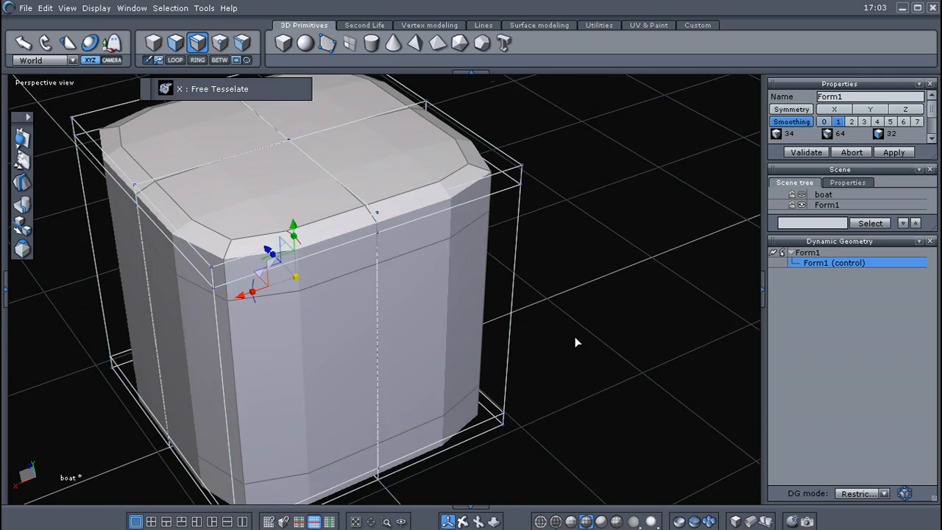
left_click_drag(576, 342, 532, 309)
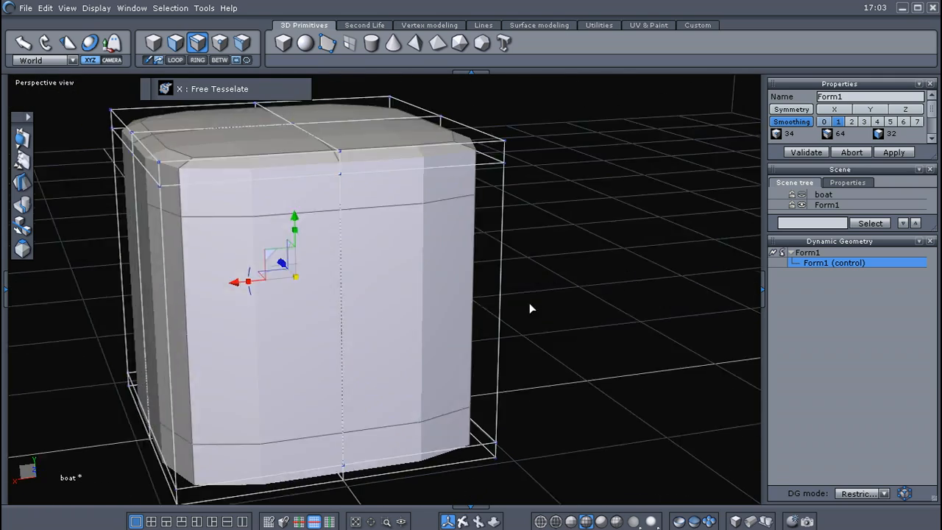
left_click_drag(529, 309, 633, 373)
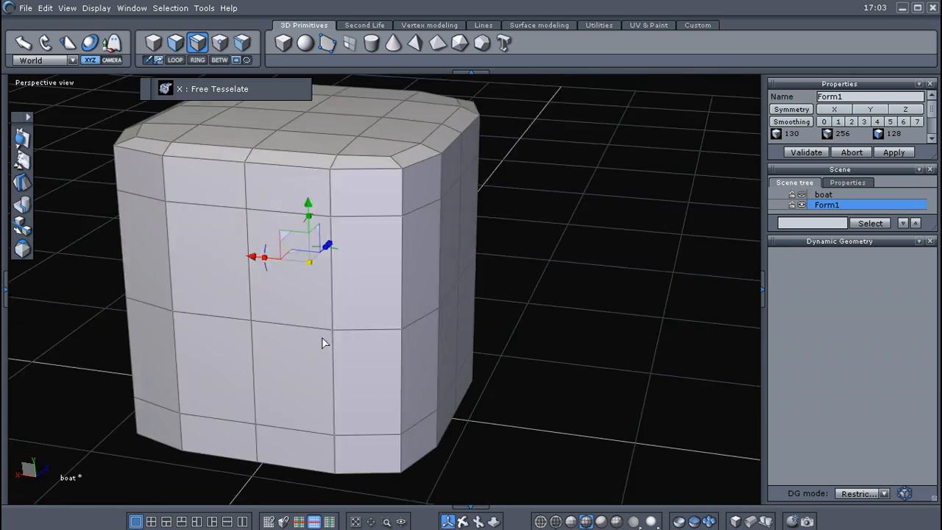
left_click_drag(324, 342, 544, 368)
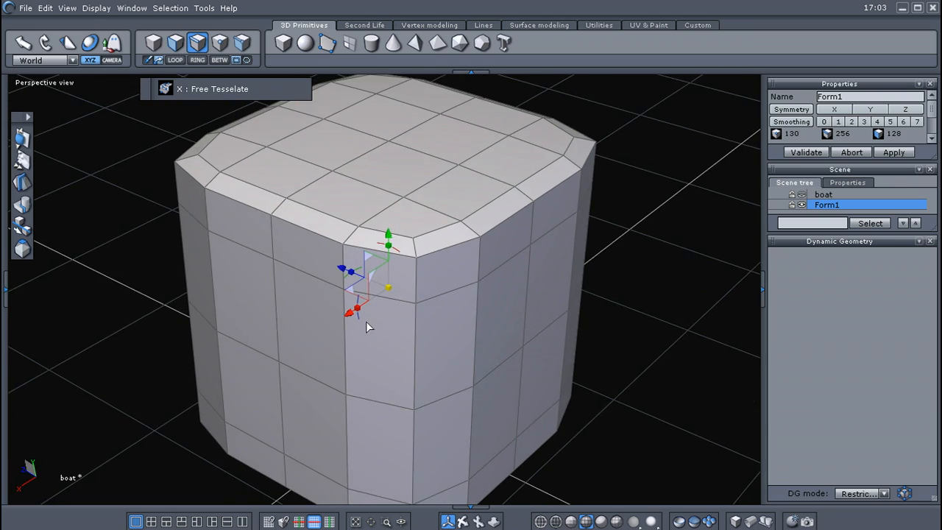
left_click_drag(367, 328, 460, 327)
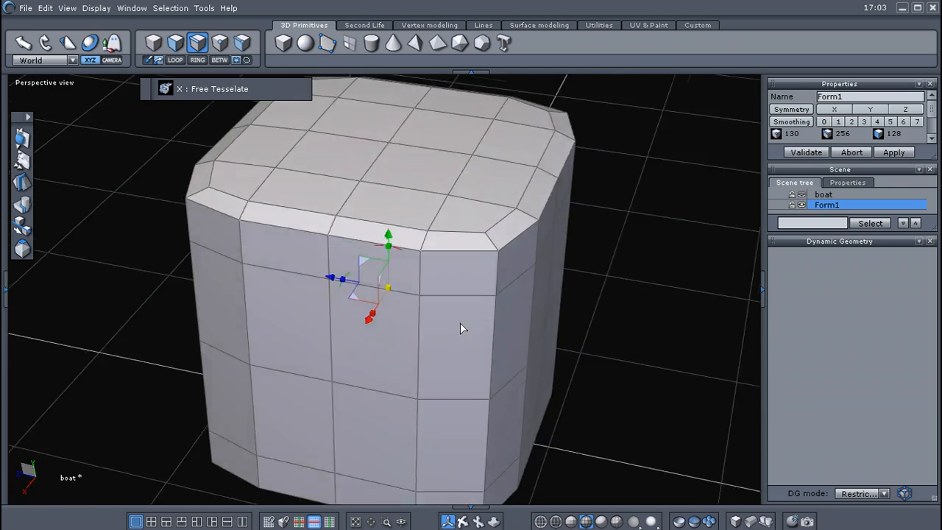
left_click_drag(460, 328, 252, 318)
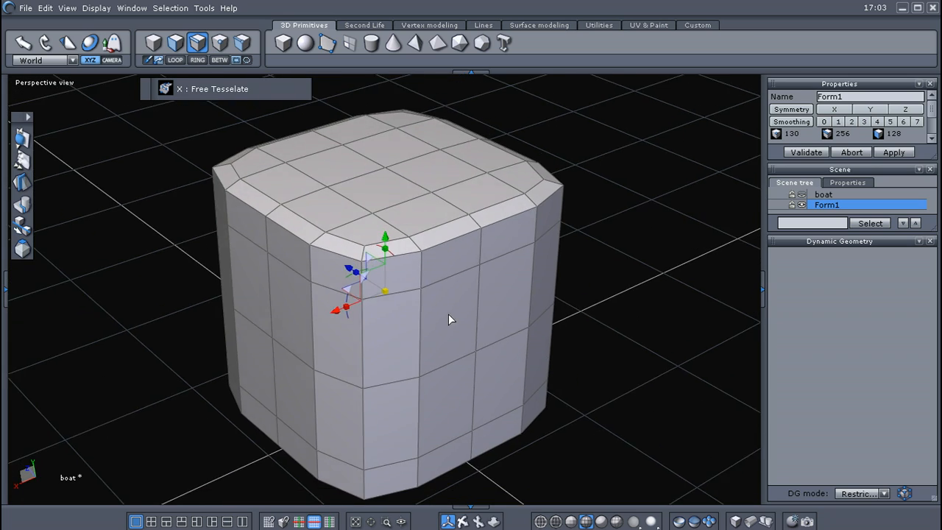
left_click_drag(451, 319, 490, 304)
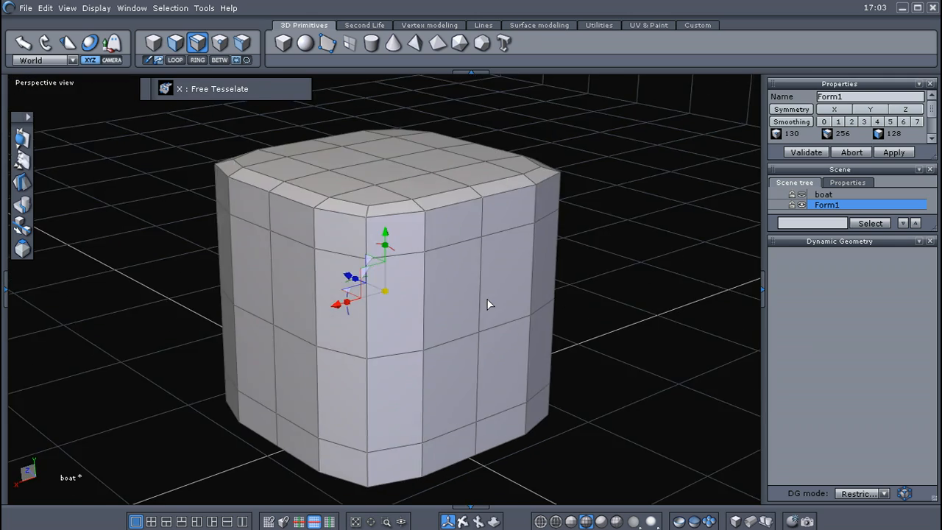
left_click_drag(490, 305, 504, 240)
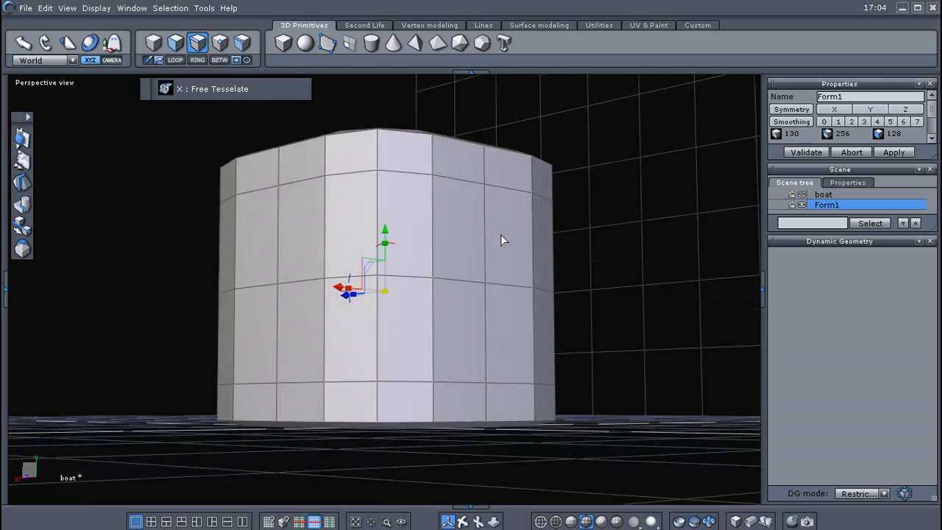
left_click_drag(504, 240, 442, 314)
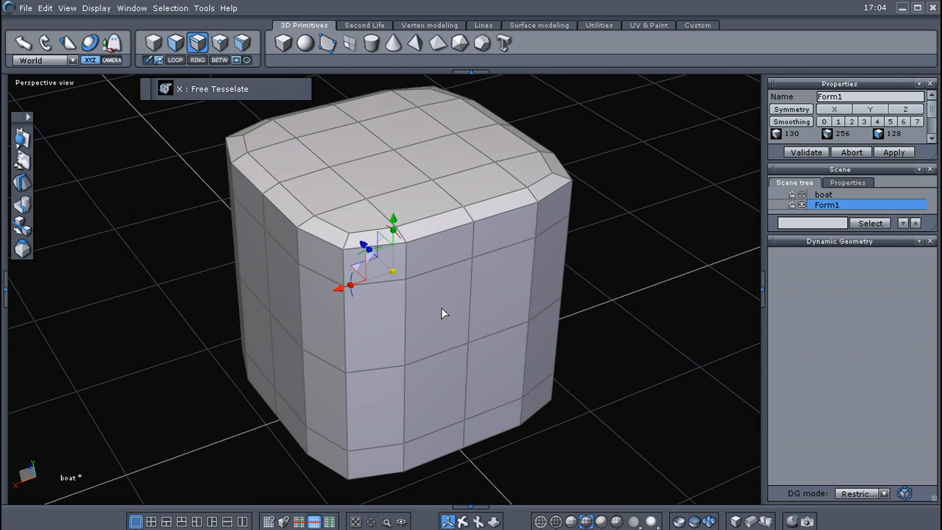
mouse_move(438, 316)
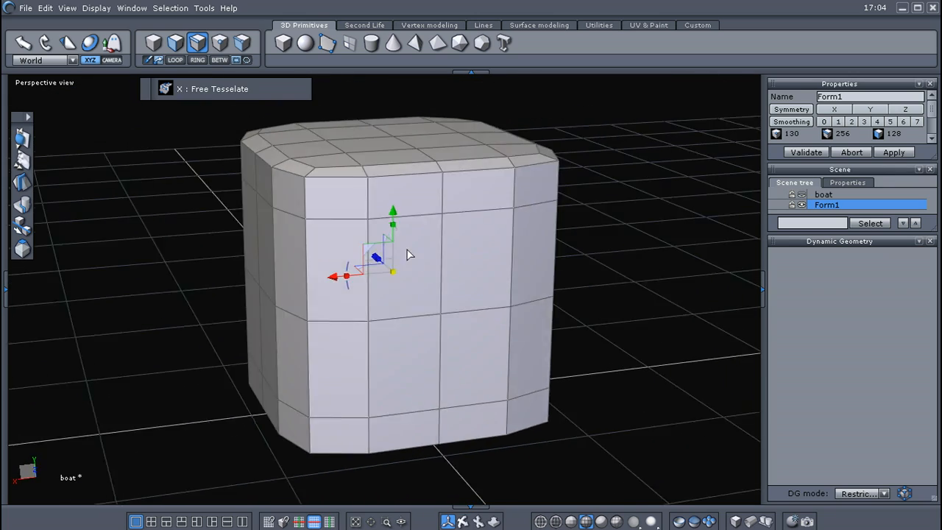
left_click_drag(410, 254, 451, 237)
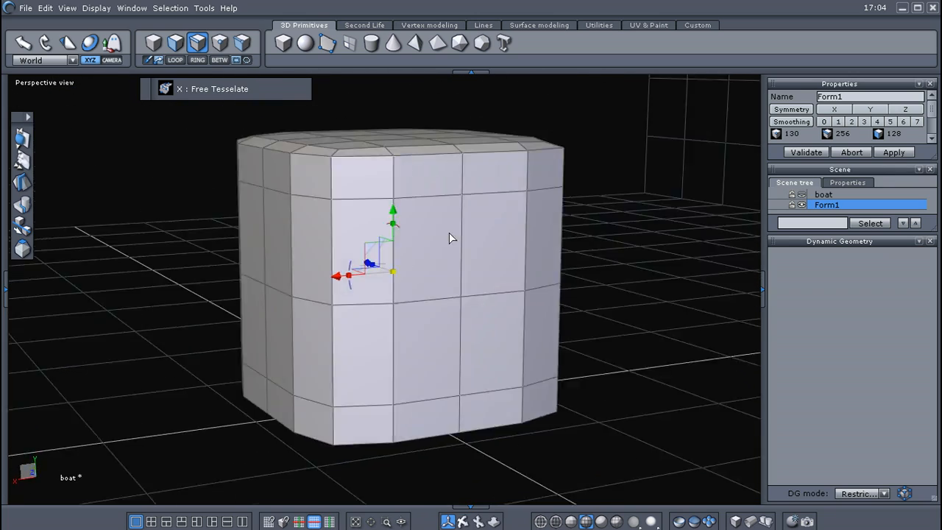
left_click_drag(448, 239, 445, 320)
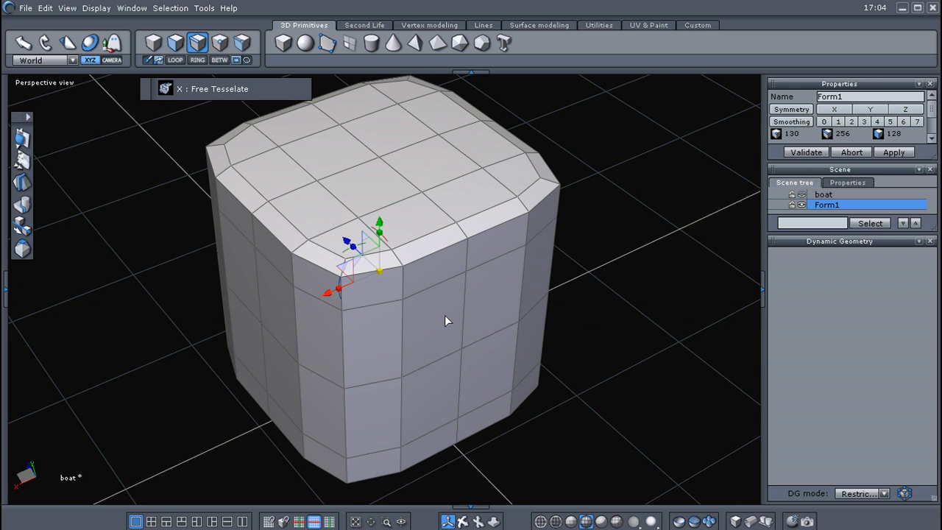
mouse_move(602, 277)
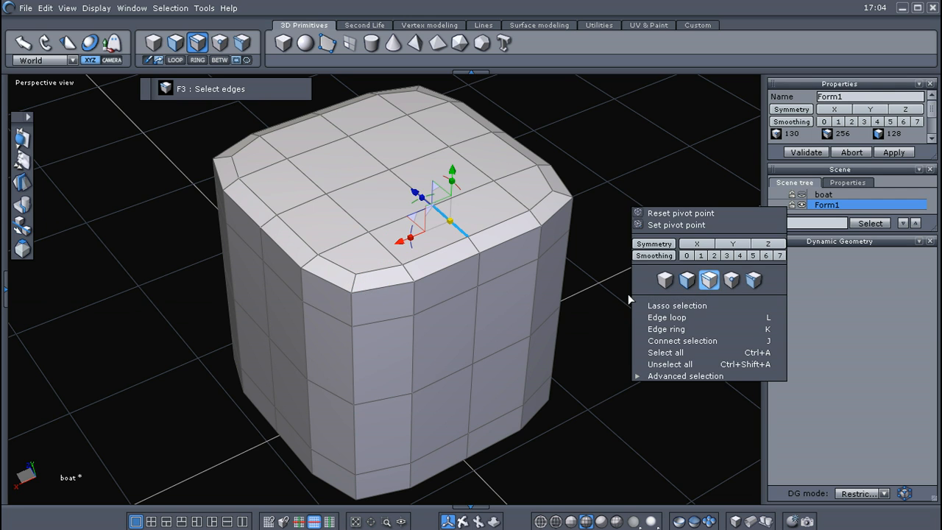
Step: Extend a picked edge into a full loop and dissolve it, removing stray vertices only
left_click(665, 317)
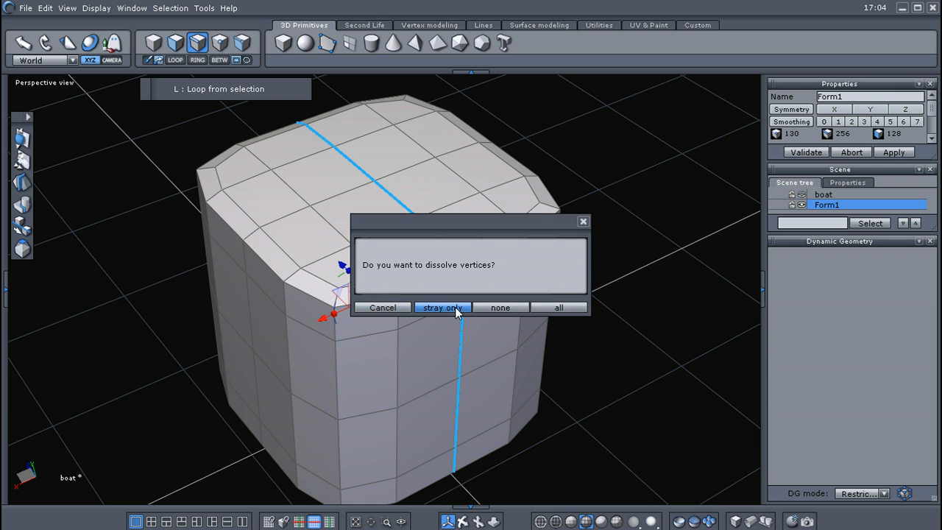
left_click(441, 307)
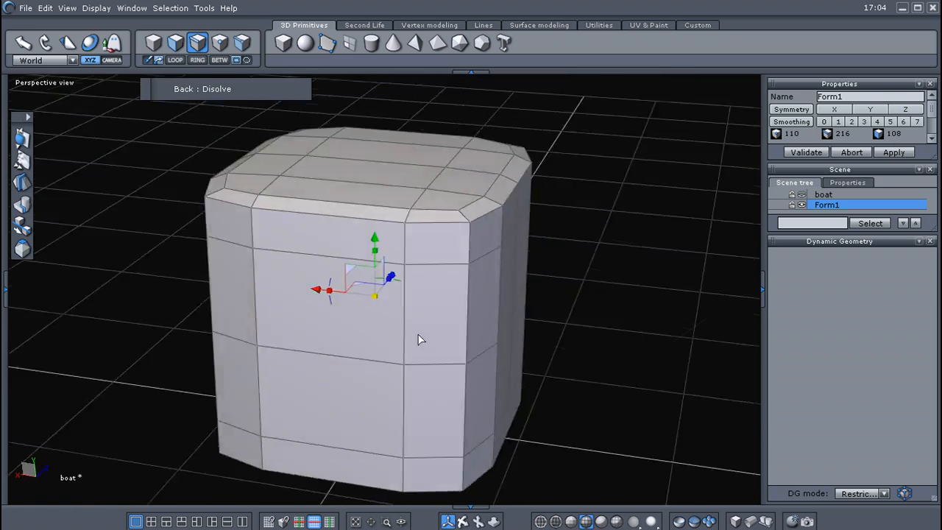
left_click_drag(422, 339, 629, 375)
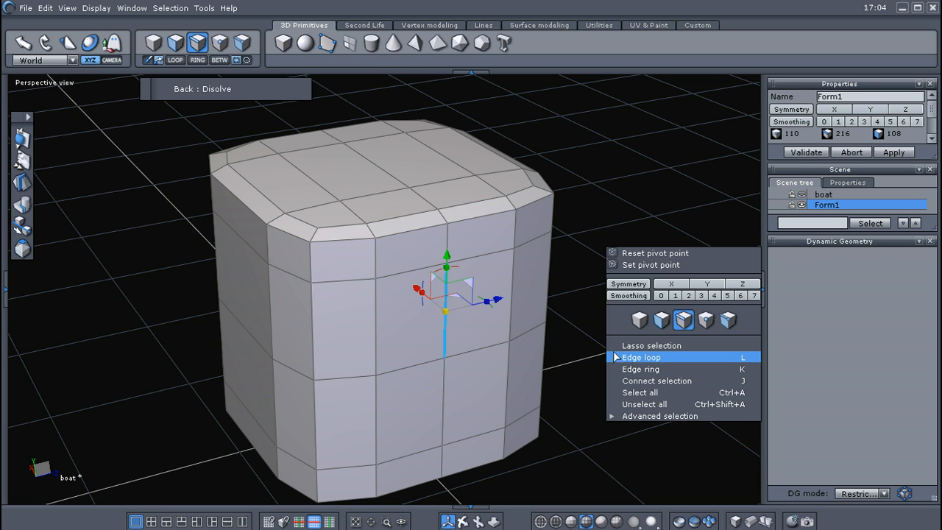
Step: Remove a second loop without dissolving vertices, then select an edge ring around the box
left_click(640, 356)
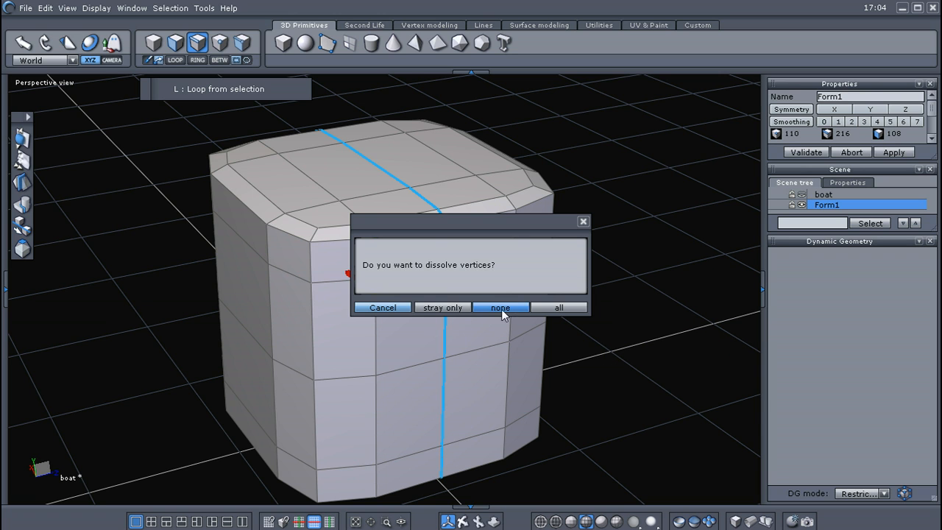
left_click(500, 307)
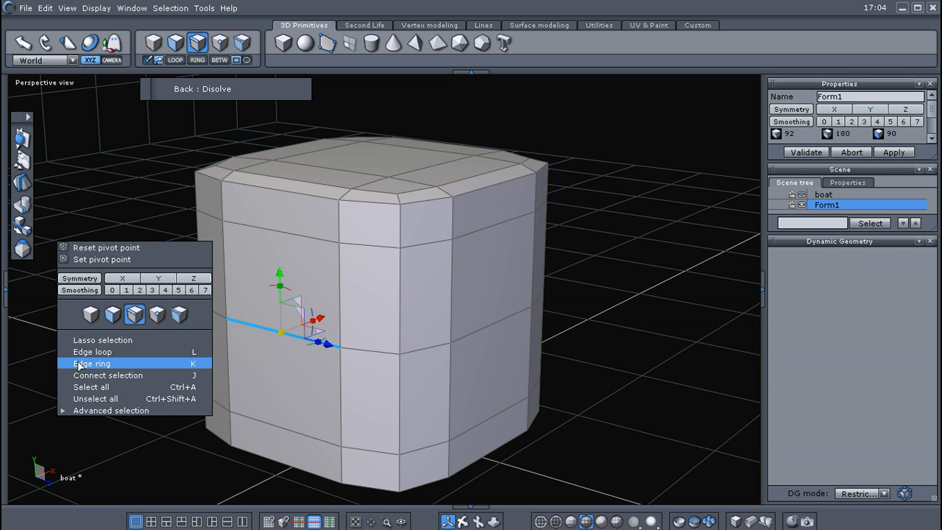
left_click(92, 351)
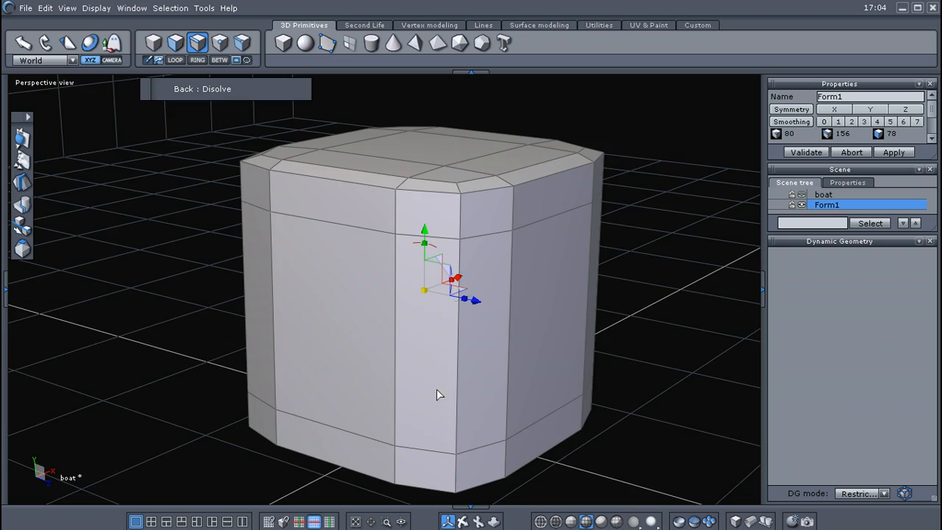
left_click_drag(439, 395, 282, 211)
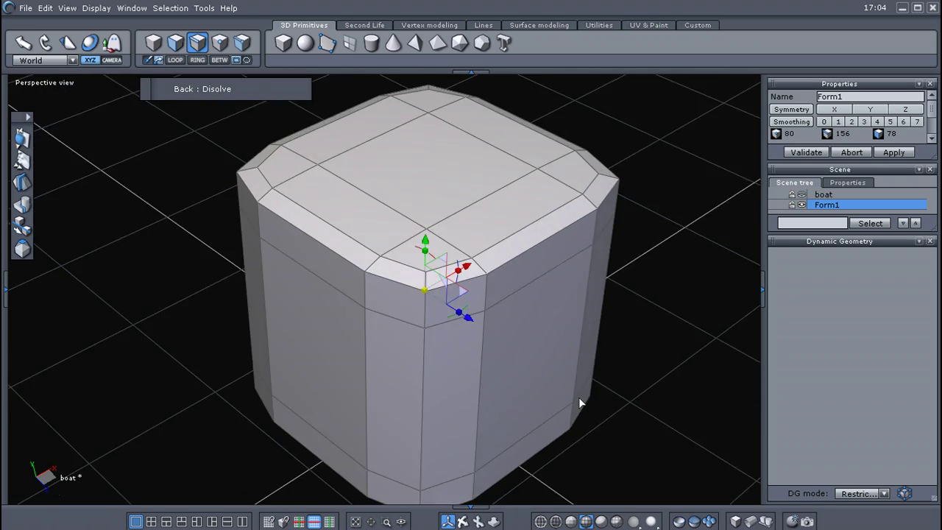
left_click_drag(581, 402, 519, 343)
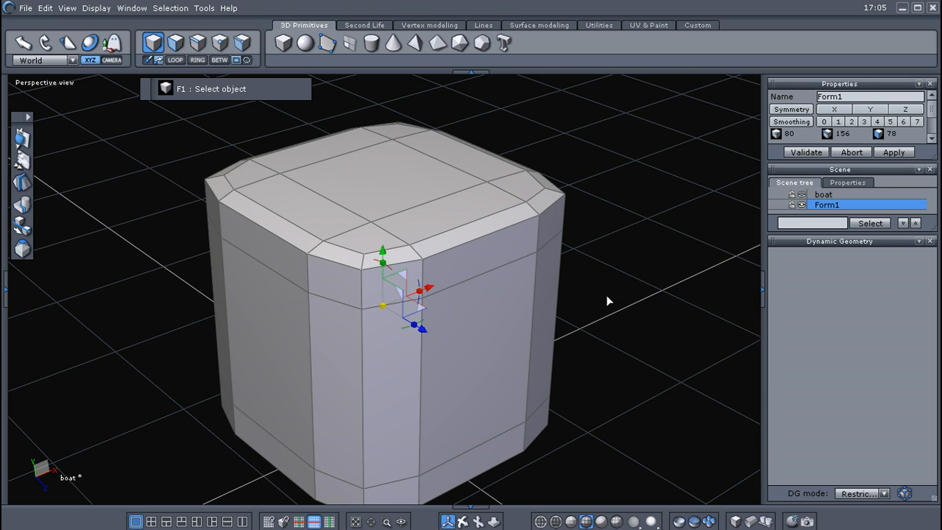
Step: Delete the test box Form1
key("Delete")
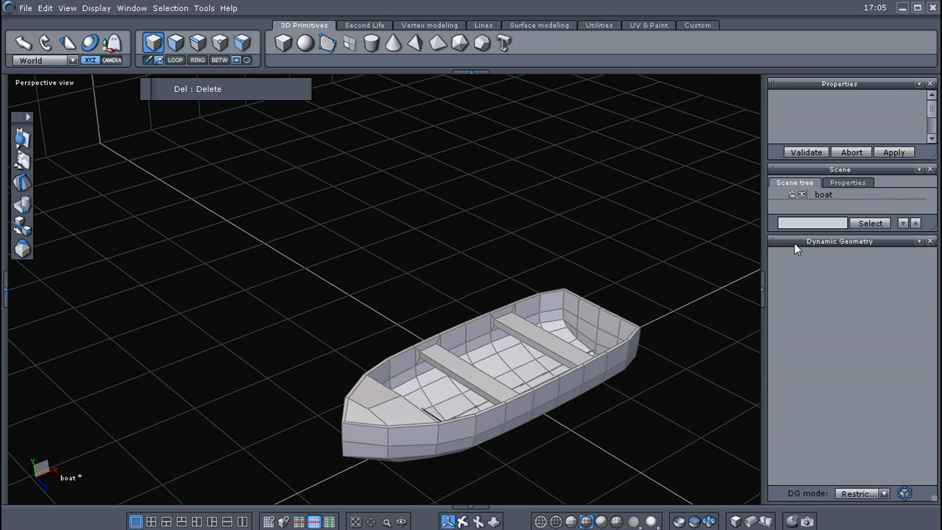
mouse_move(907, 233)
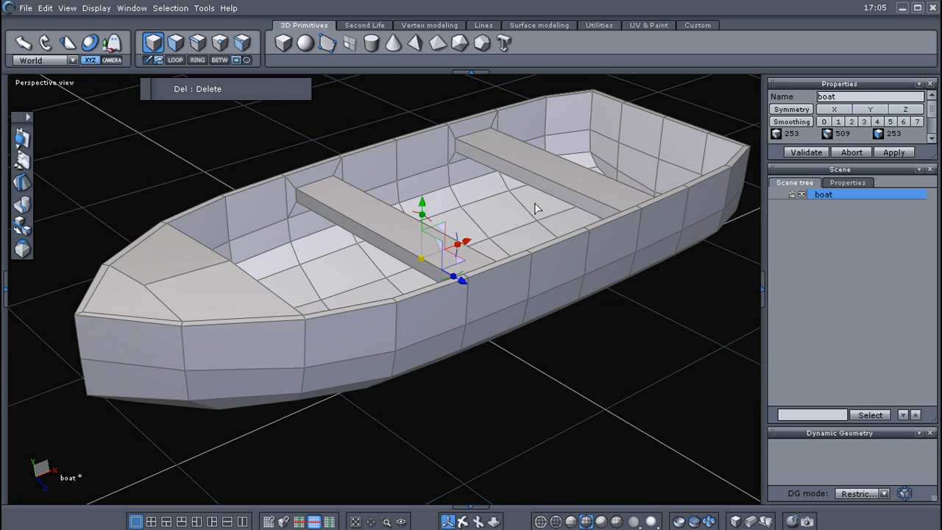
mouse_move(554, 31)
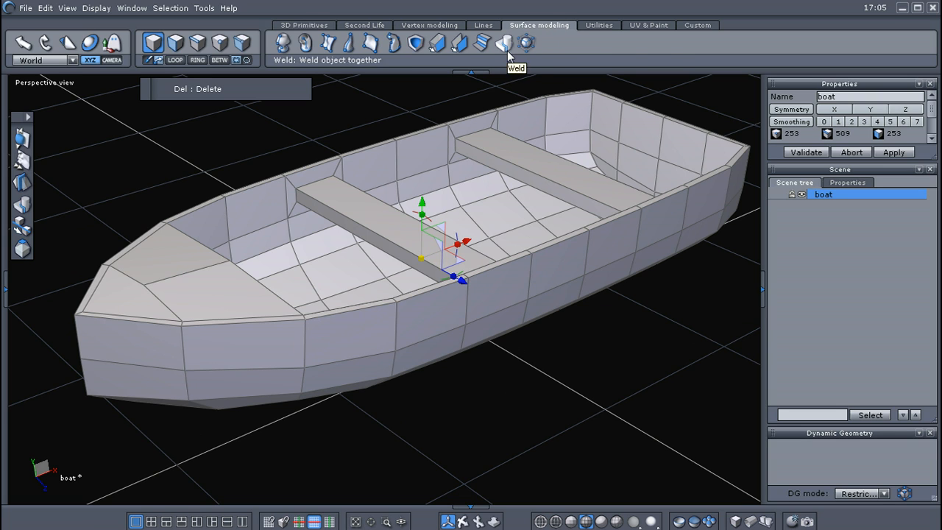
mouse_move(525, 43)
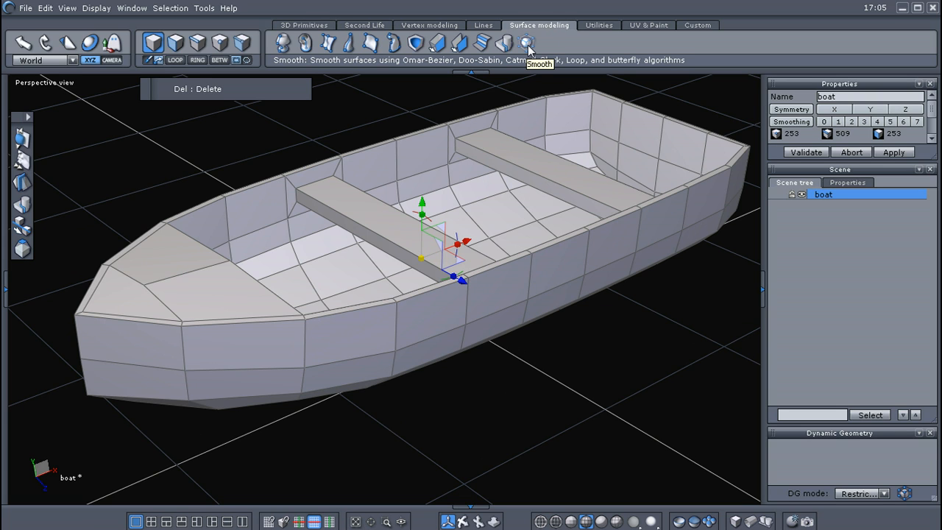
Step: Apply Smooth to the boat in Breaks mode with Range lowered to 1
left_click(526, 42)
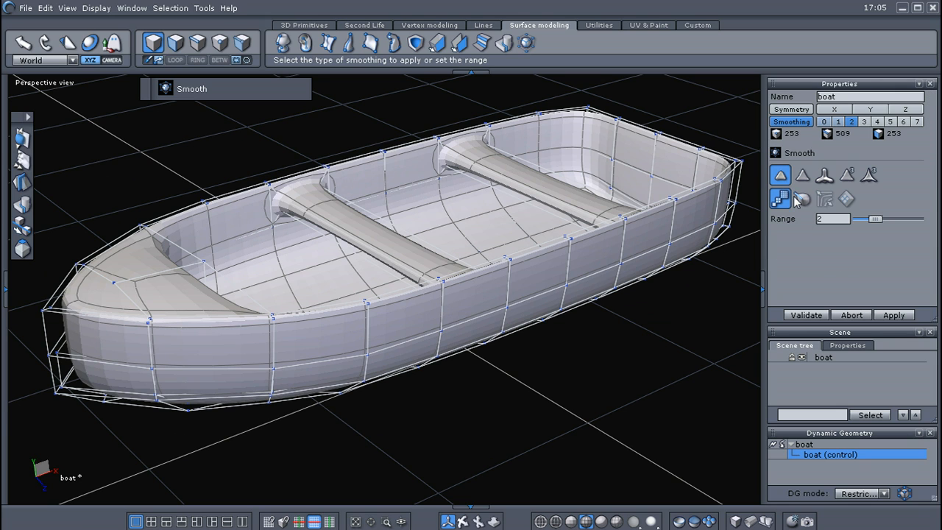
mouse_move(804, 205)
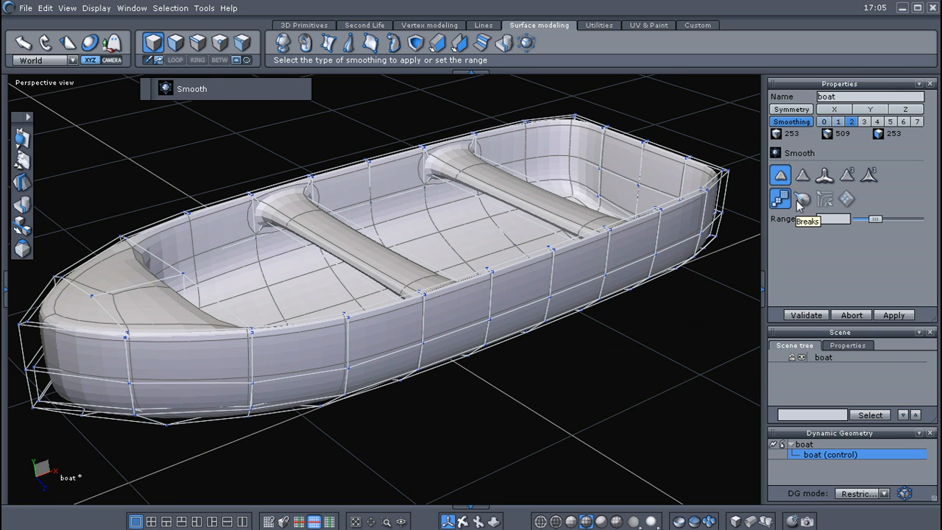
left_click(802, 199)
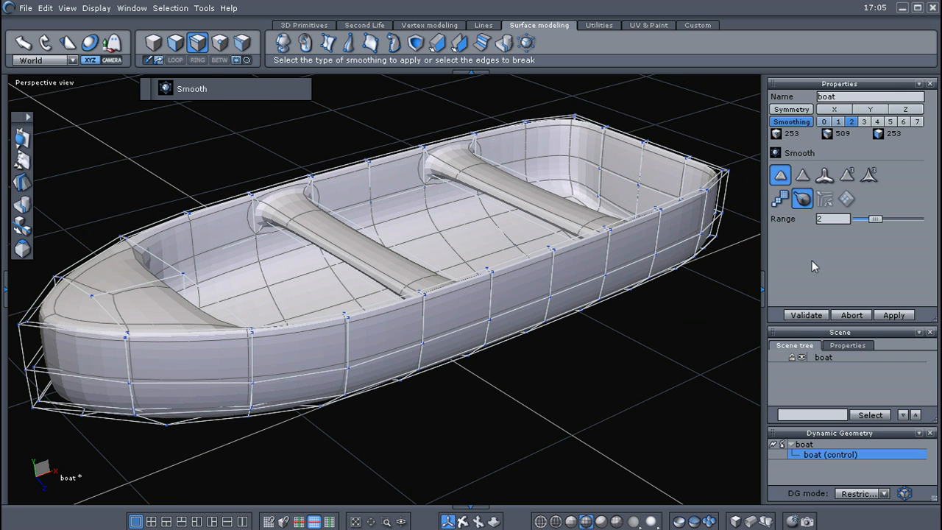
left_click_drag(875, 219, 871, 219)
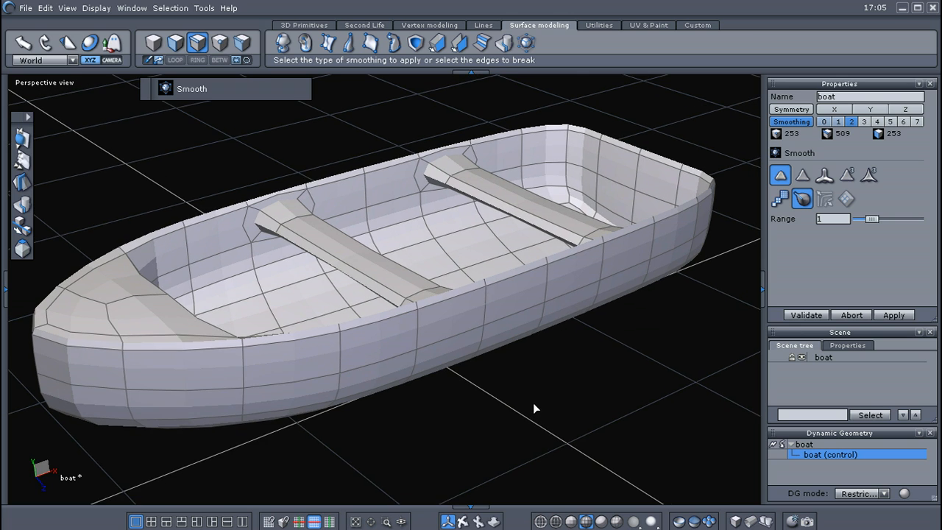
left_click_drag(535, 408, 450, 393)
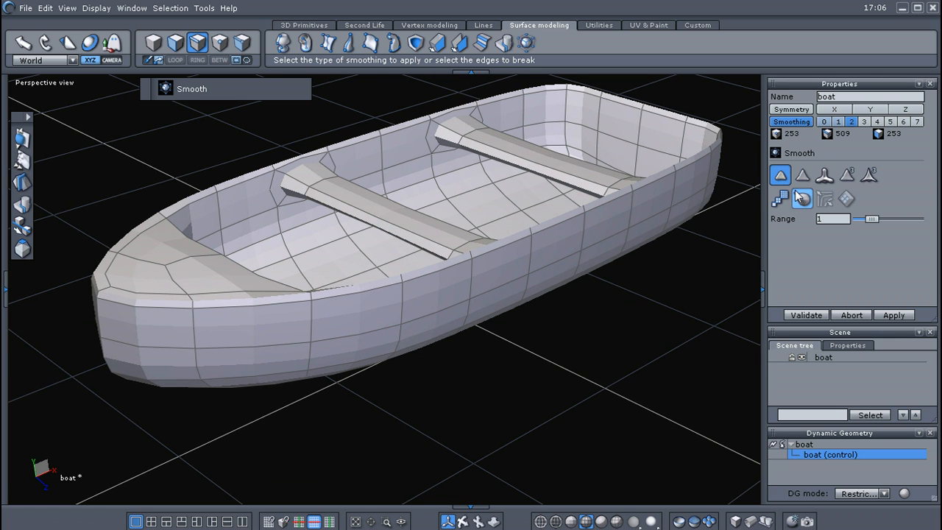
mouse_move(802, 198)
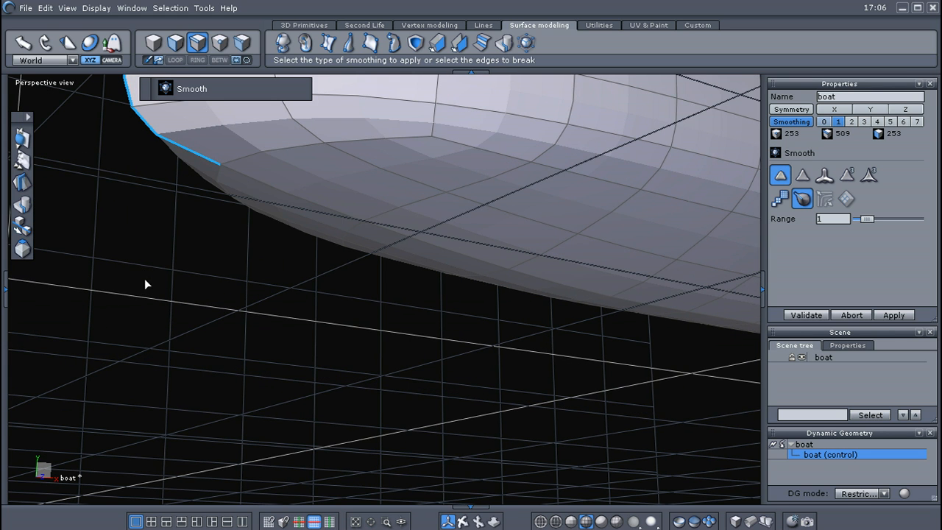
Step: Mark the hull bottom edge as a sharp break while orbiting around the underside
left_click_drag(146, 284, 308, 324)
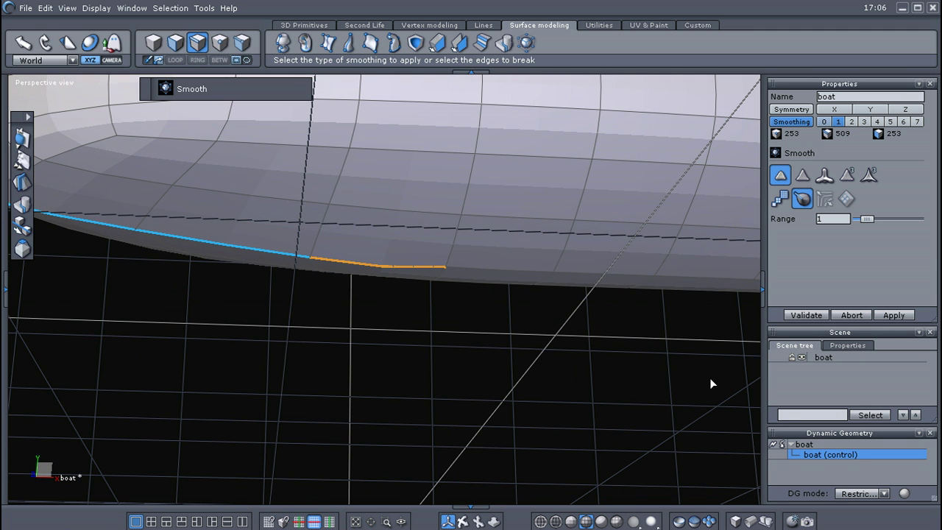
left_click(846, 345)
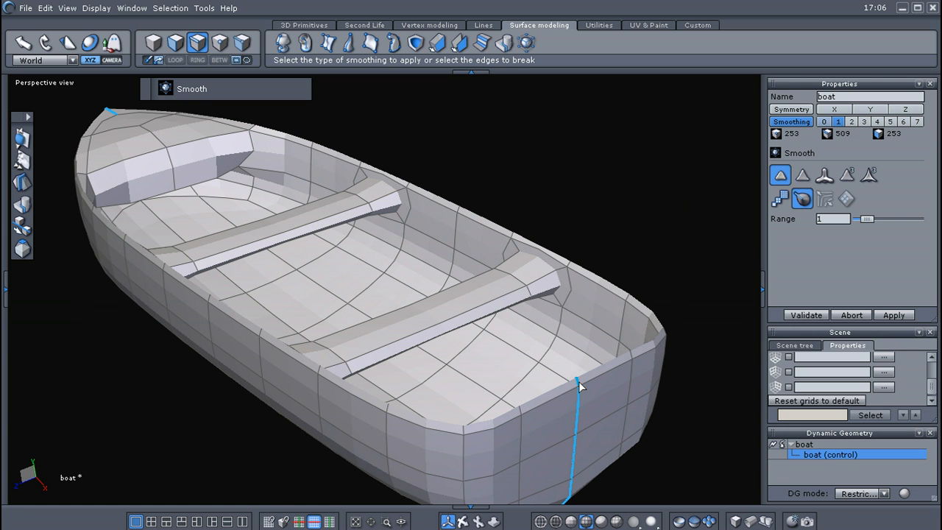
left_click_drag(582, 386, 500, 349)
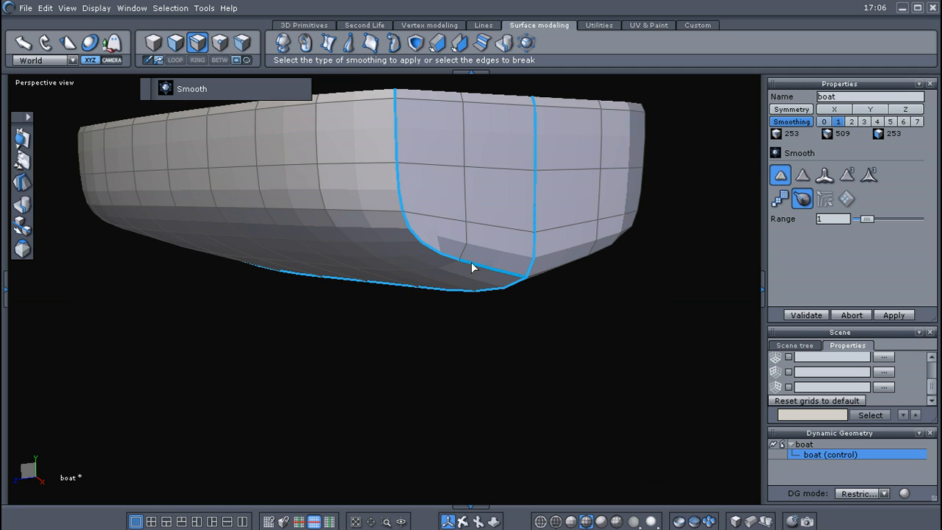
left_click_drag(472, 267, 425, 327)
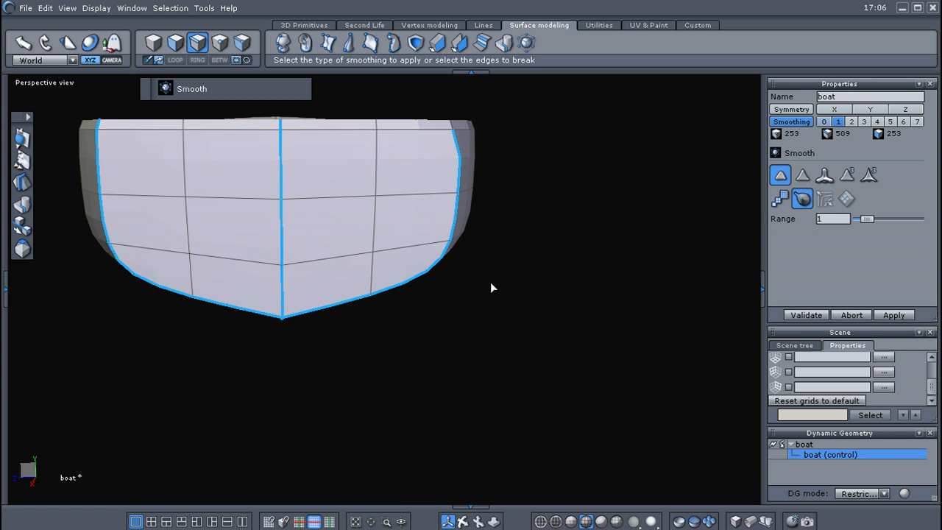
Step: Inspect the seat benches and stern corners to check their sharp edges
left_click_drag(493, 288, 574, 360)
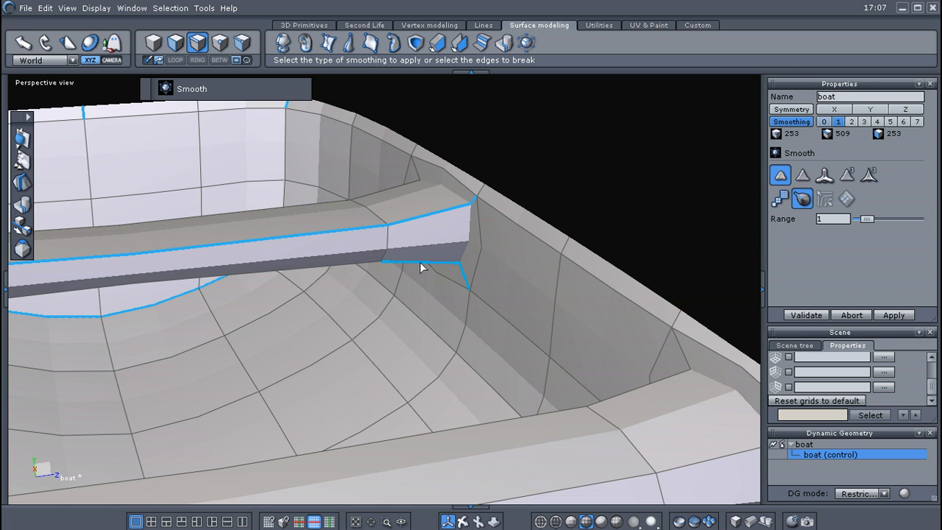
left_click_drag(423, 269, 412, 322)
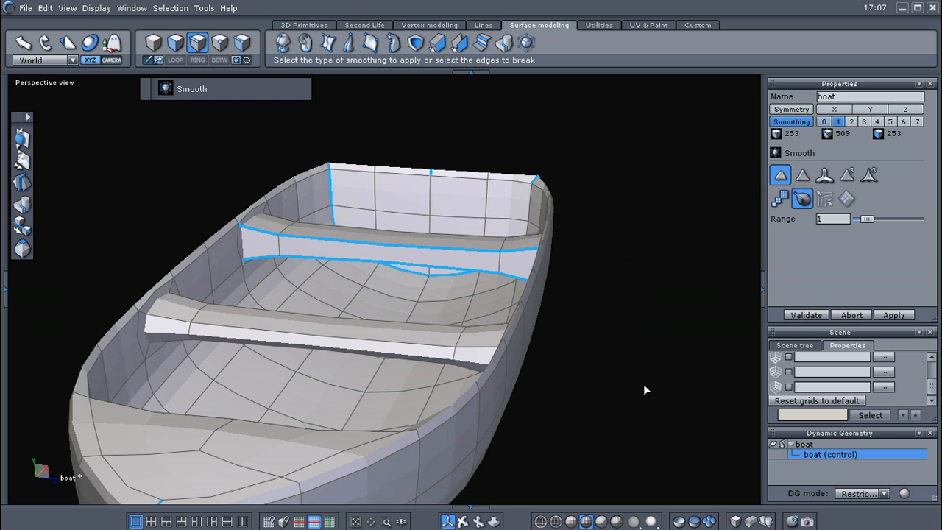
mouse_move(660, 346)
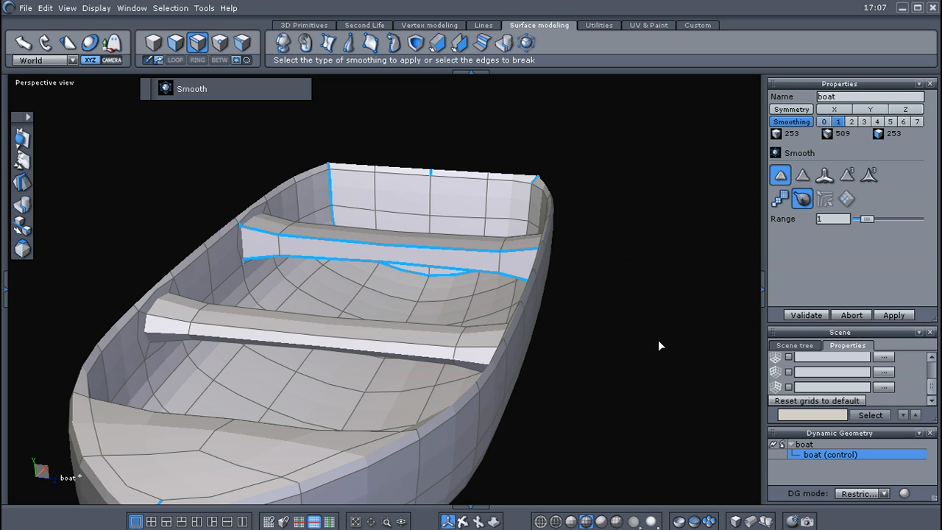
mouse_move(820, 231)
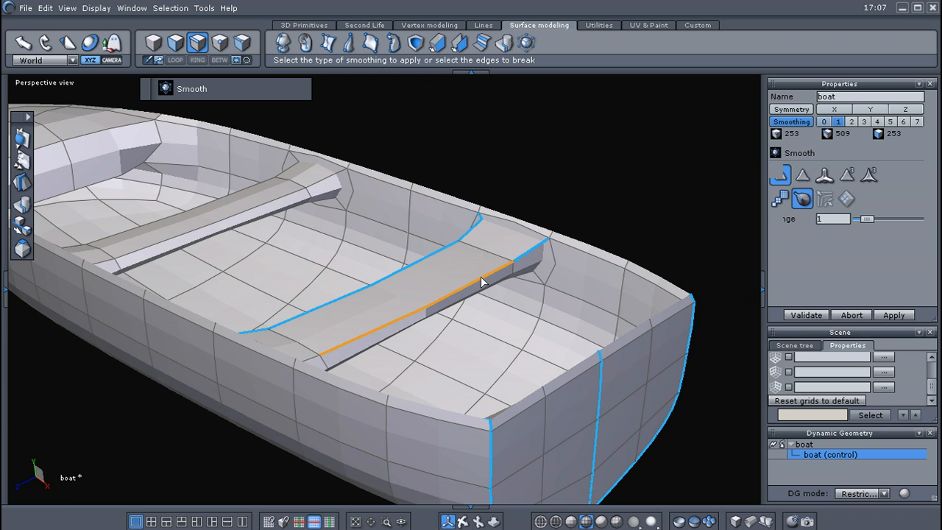
left_click_drag(482, 282, 194, 384)
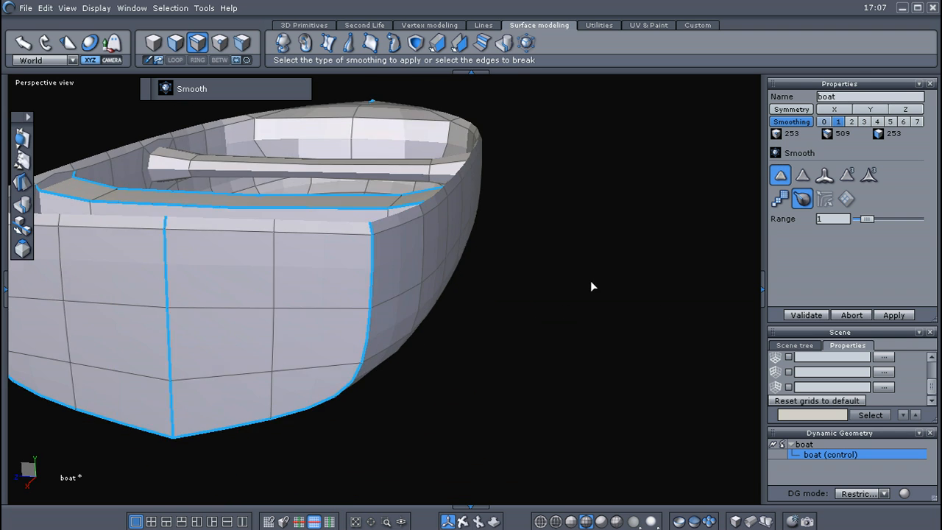
left_click_drag(589, 286, 95, 286)
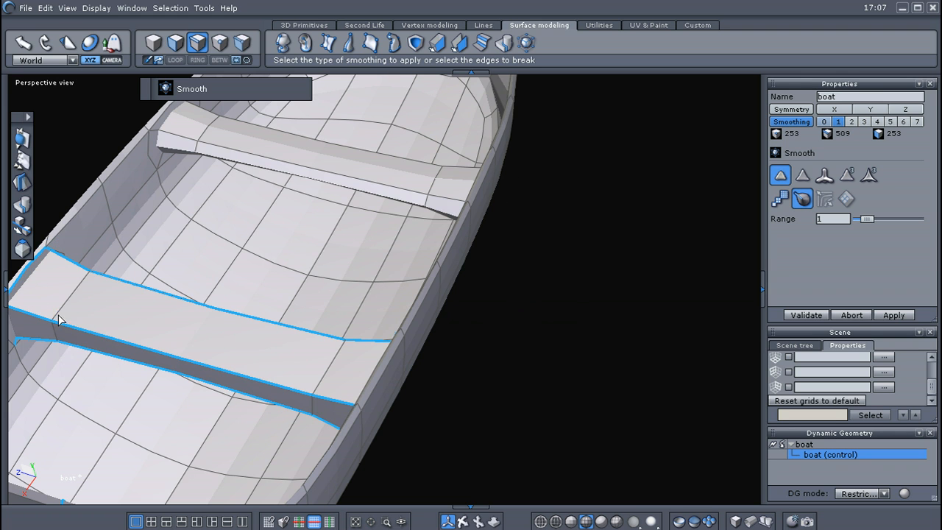
left_click_drag(61, 320, 217, 393)
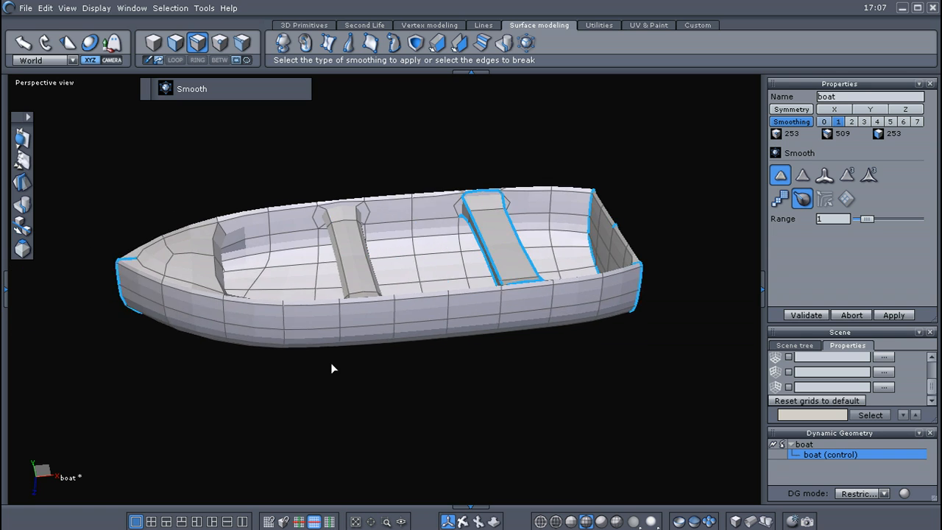
left_click_drag(331, 368, 184, 317)
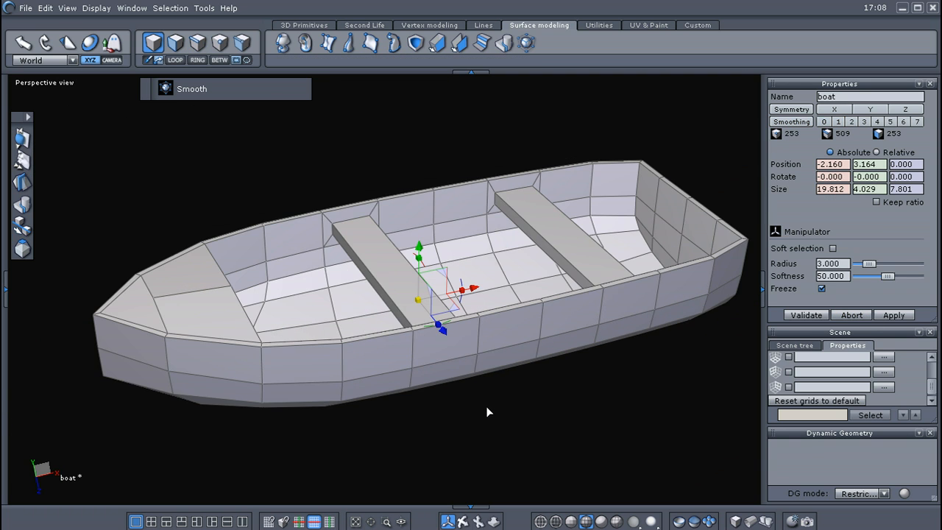
Step: Extend a clicked rim edge into the full edge loop around the boat's top
left_click_drag(485, 412, 478, 346)
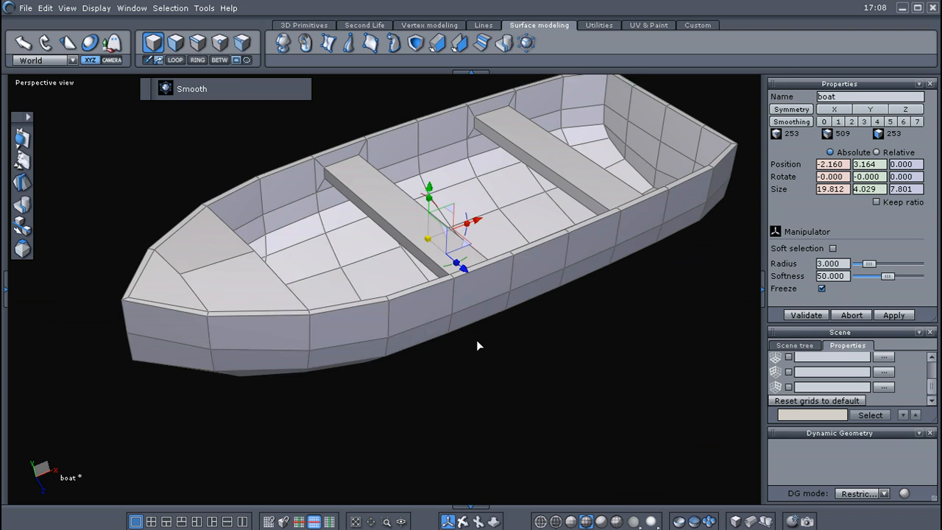
left_click_drag(478, 346, 334, 400)
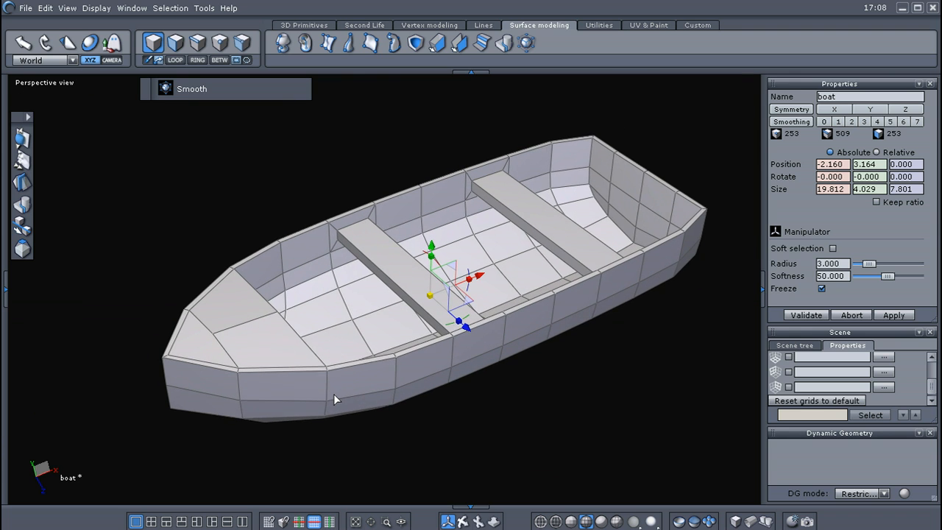
left_click_drag(335, 399, 228, 426)
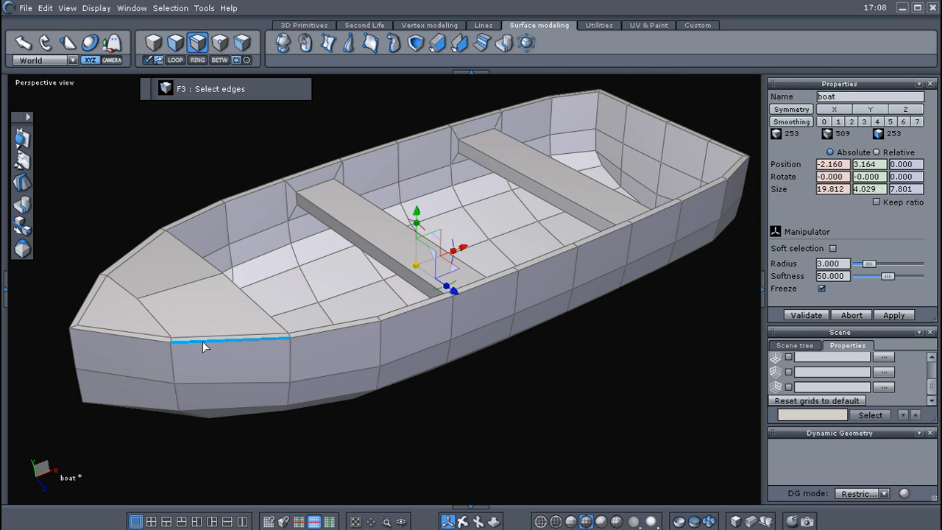
right_click(206, 346)
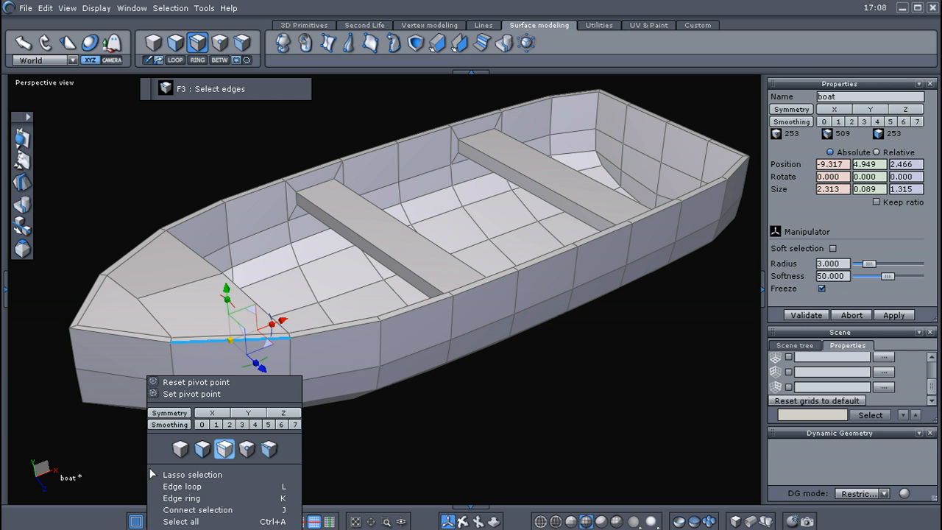
left_click(181, 486)
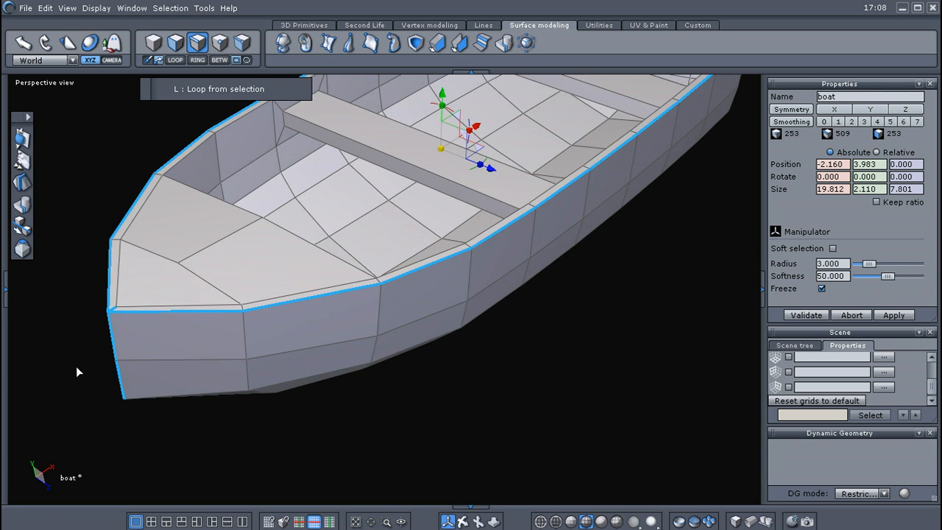
left_click_drag(78, 372, 220, 380)
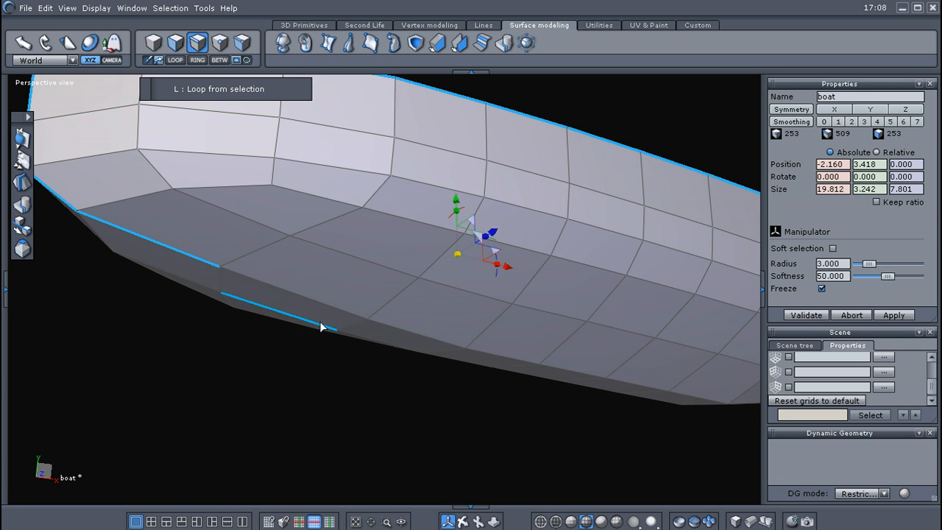
left_click_drag(320, 326, 518, 360)
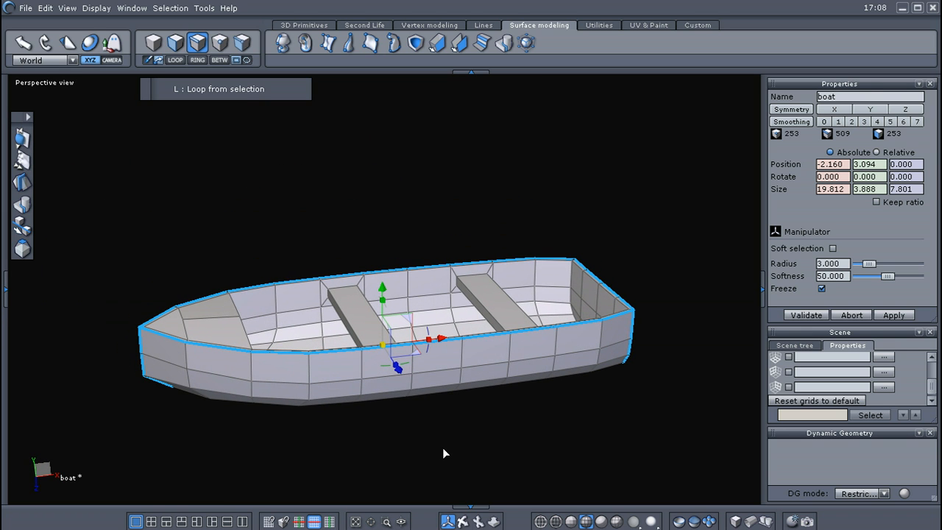
mouse_move(526, 43)
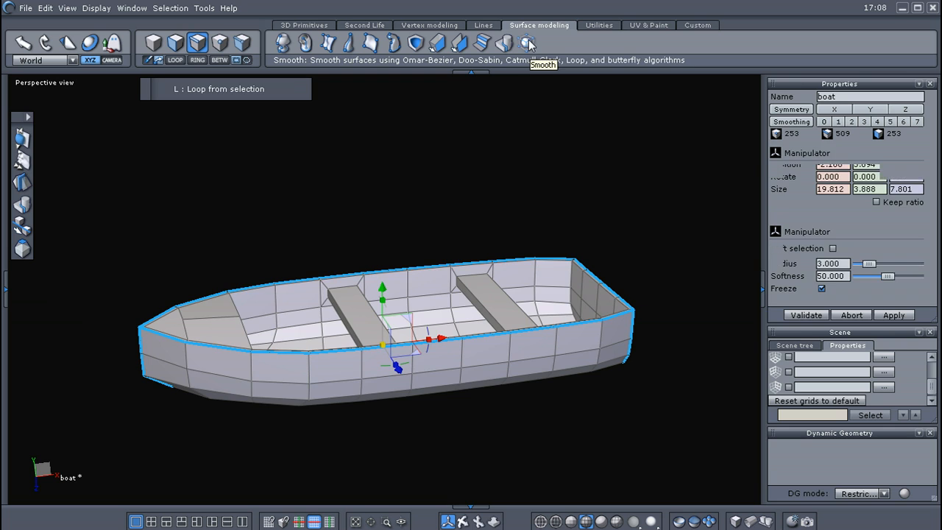
Step: Start the Smooth tool at level 1 and view the smoothed interior from above
left_click(526, 42)
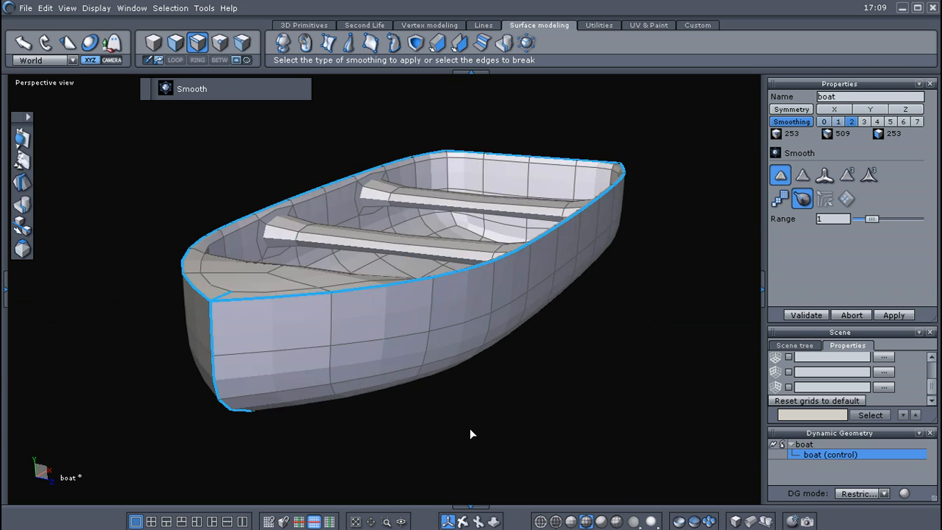
left_click_drag(471, 434, 441, 434)
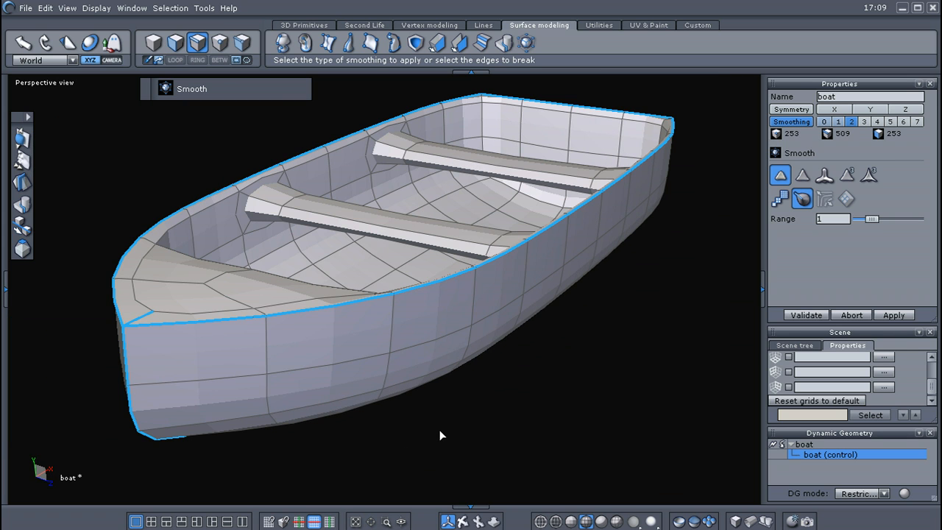
left_click_drag(442, 435, 475, 412)
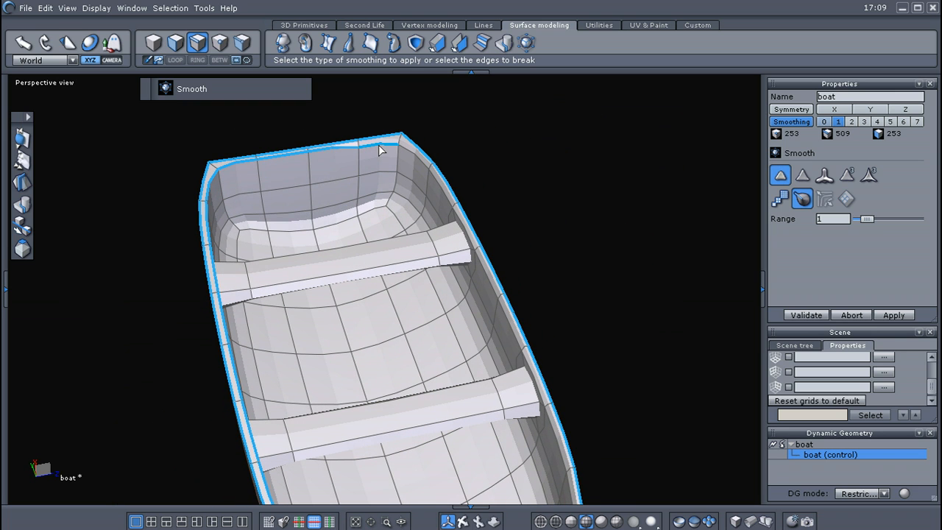
left_click_drag(383, 151, 176, 241)
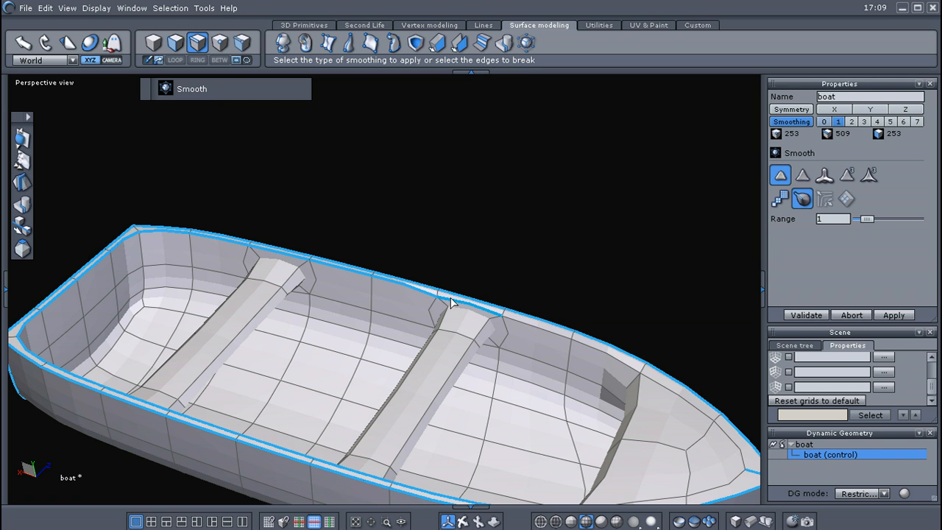
left_click_drag(453, 302, 445, 236)
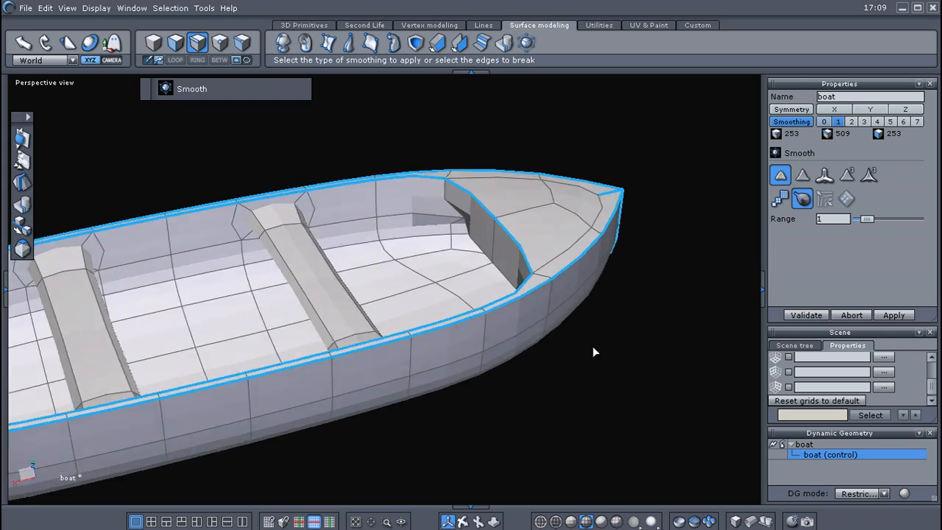
Step: Inspect the bow deck and seat edges from several angles while smoothing
left_click_drag(595, 352, 132, 261)
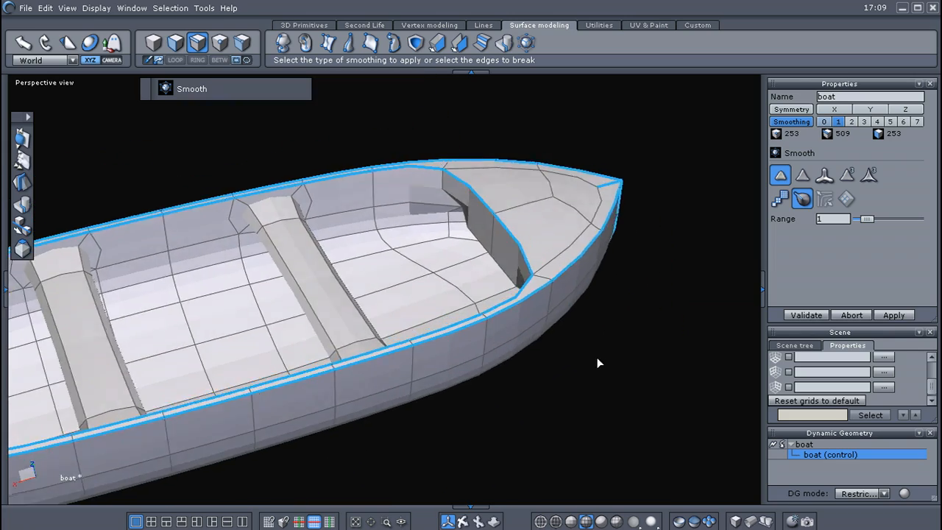
left_click_drag(599, 363, 349, 358)
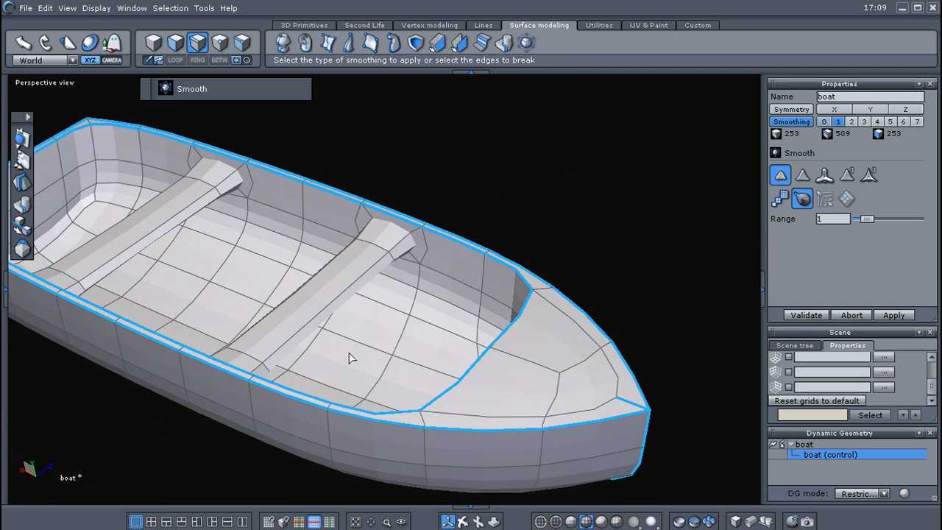
left_click_drag(350, 358, 432, 267)
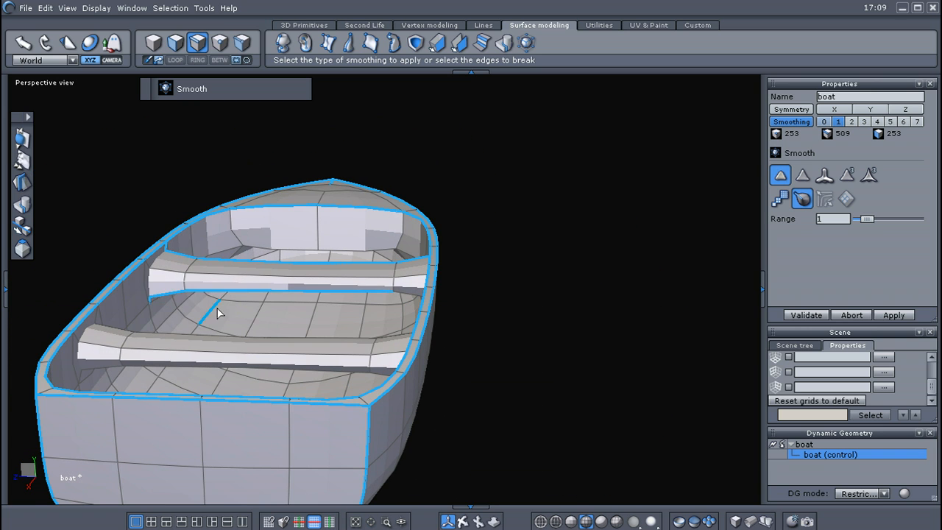
left_click_drag(217, 313, 512, 243)
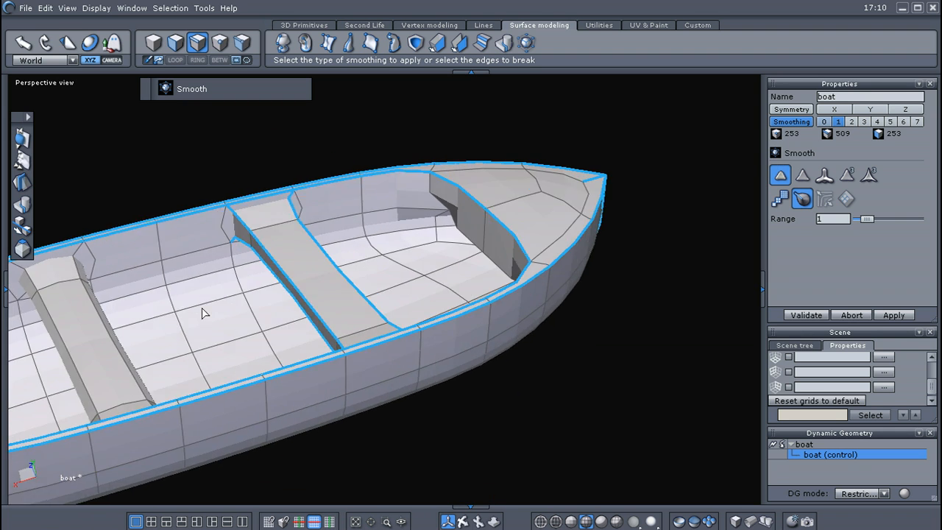
left_click_drag(206, 313, 305, 391)
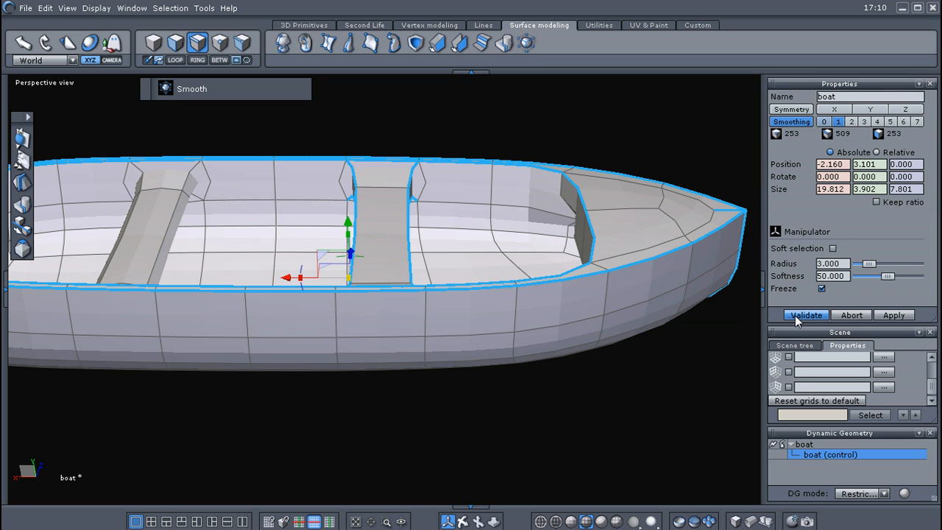
Step: Validate the smoothing into a 1015-face mesh and select the outer rim edge loop
left_click(805, 314)
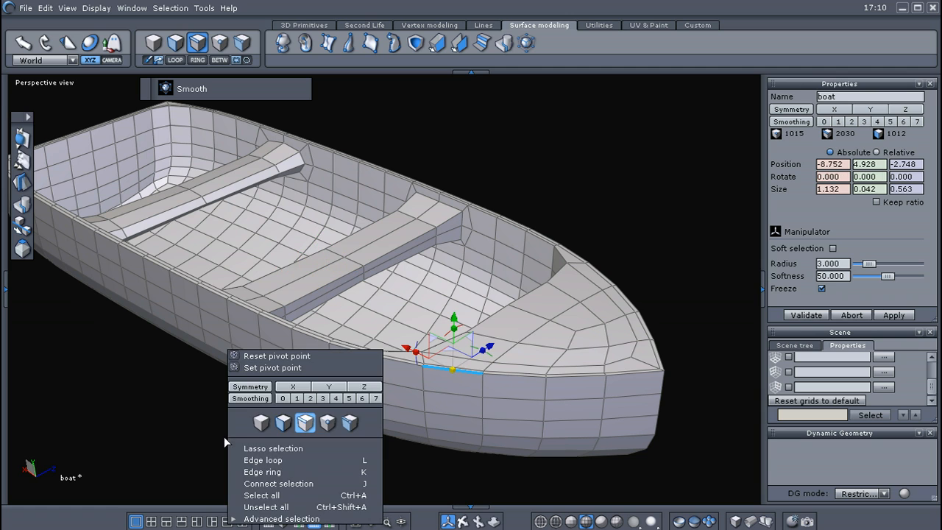
left_click(263, 459)
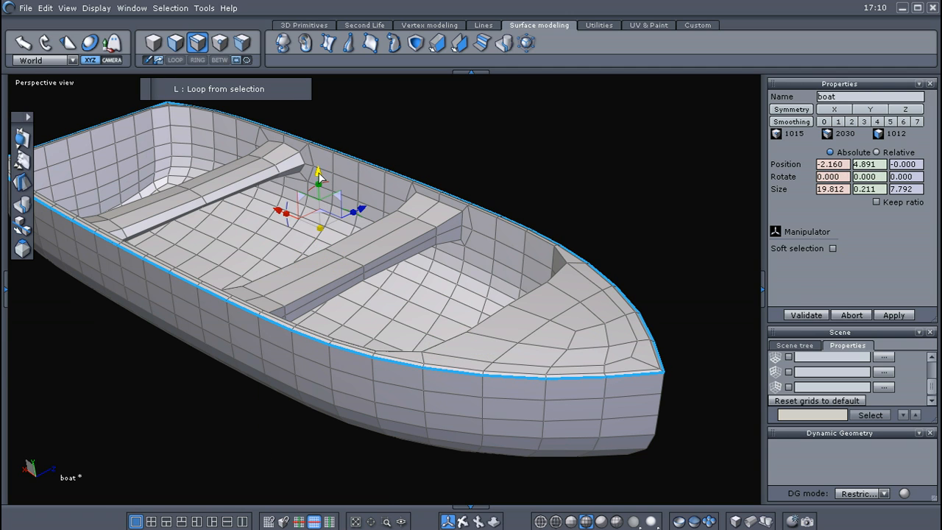
left_click(832, 248)
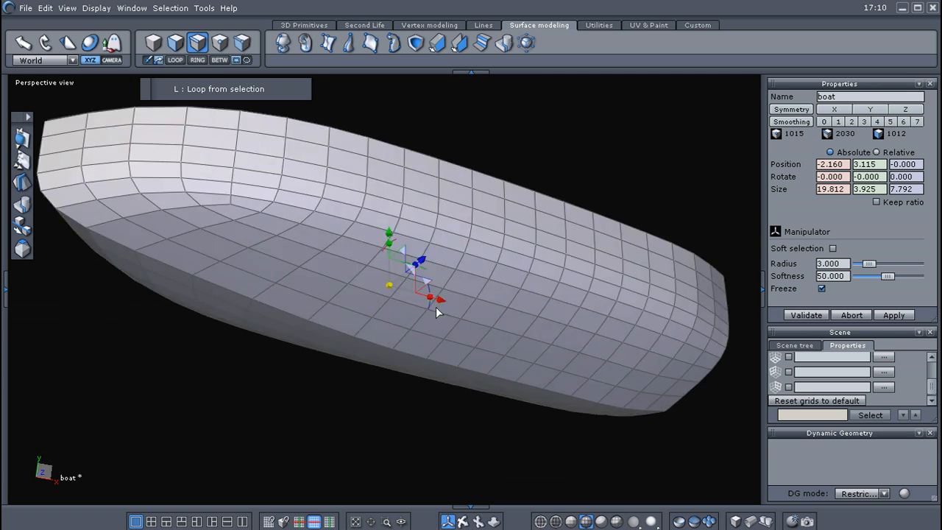
left_click(617, 521)
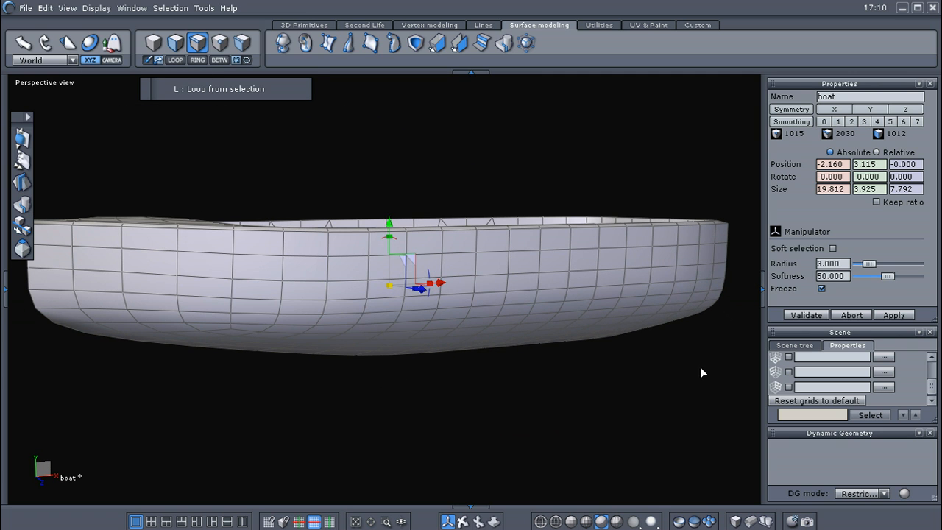
mouse_move(632, 521)
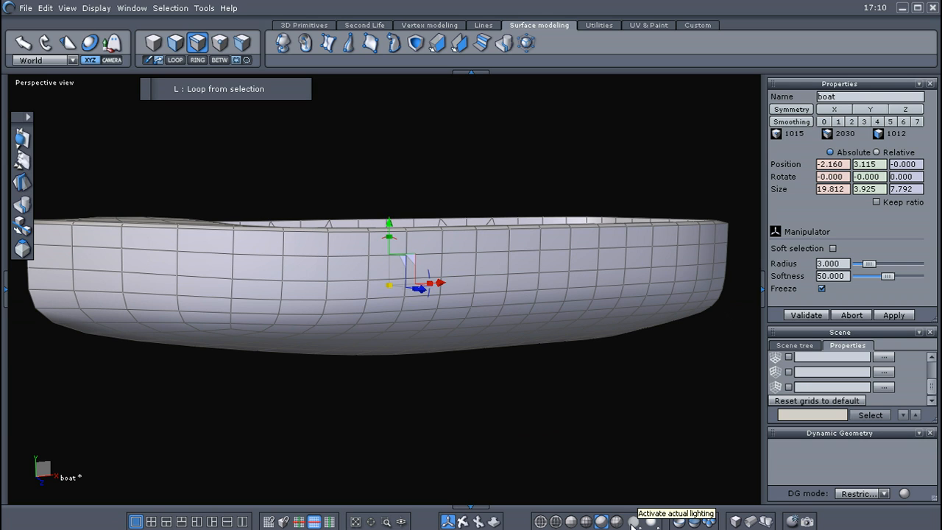
mouse_move(784, 307)
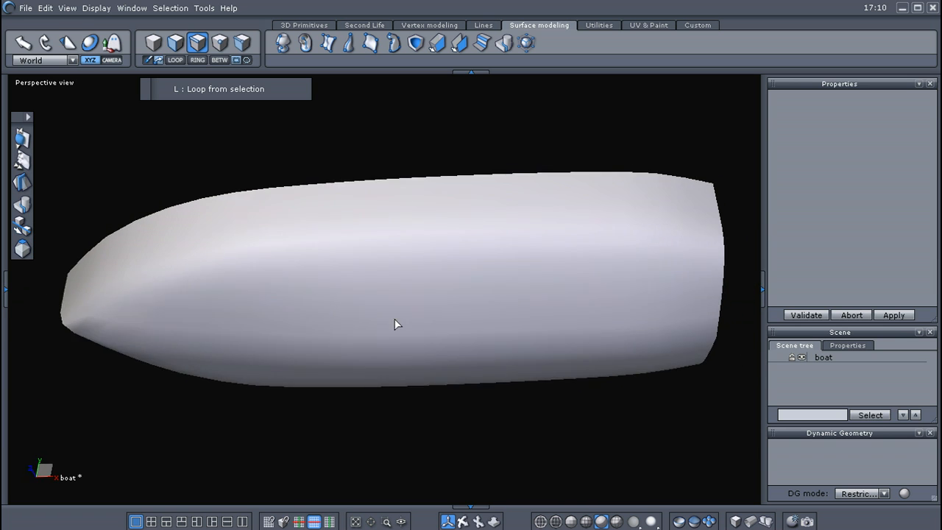
Step: Orbit the lit, smooth-shaded boat to a three-quarter view
left_click_drag(397, 325, 525, 477)
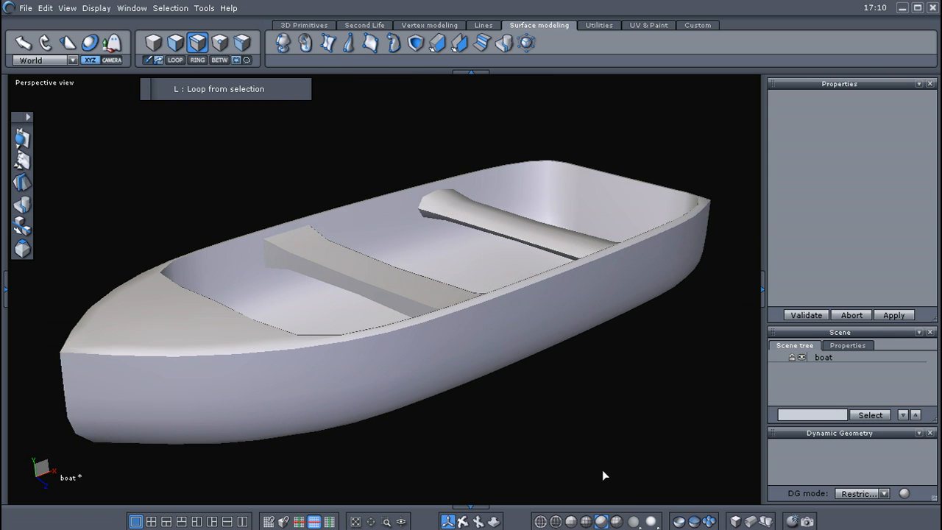
left_click_drag(604, 476, 566, 422)
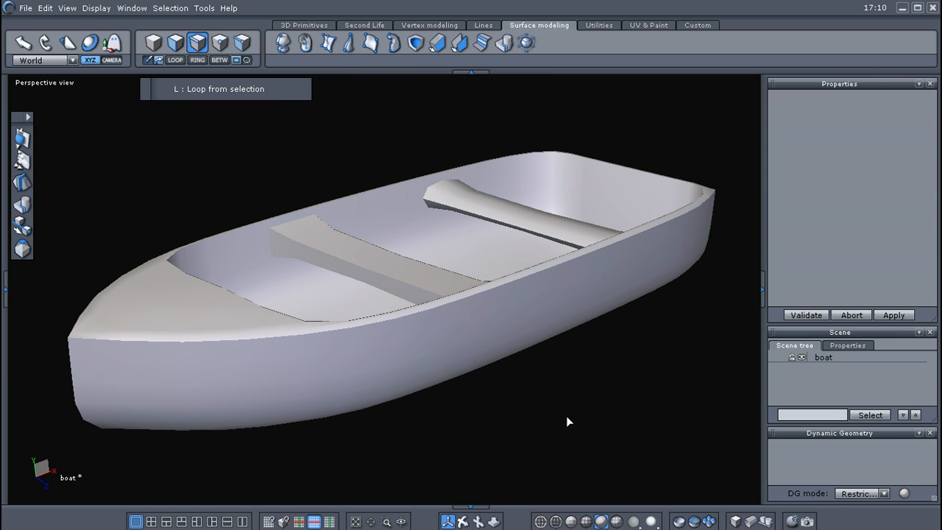